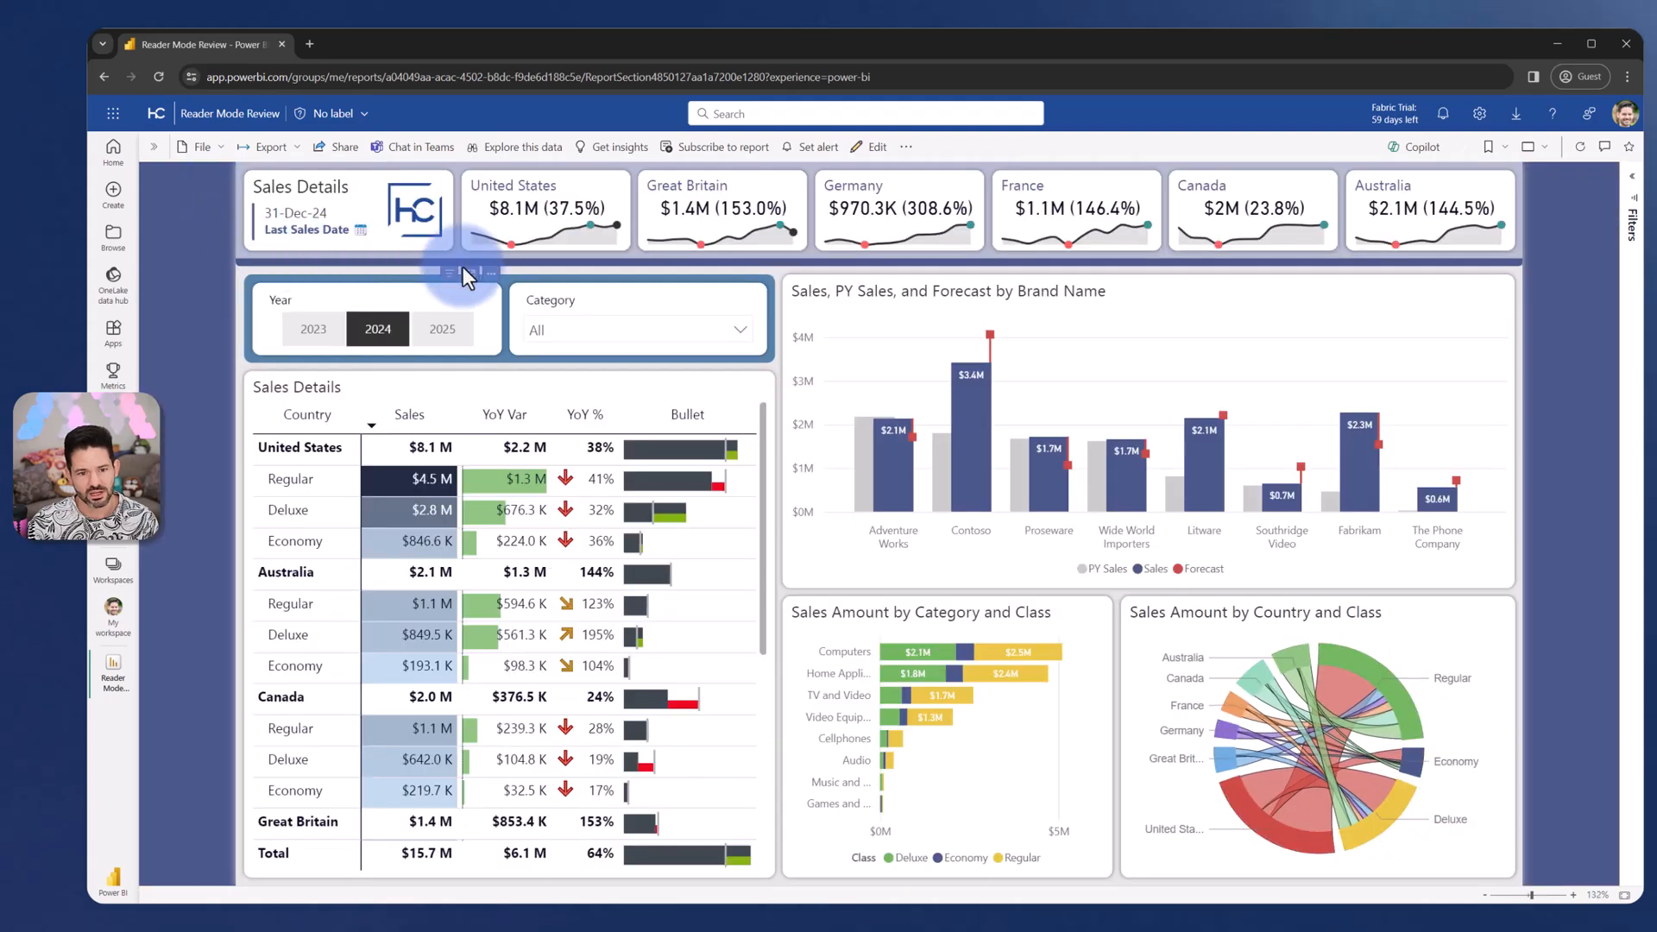
Show the Year slicer's More options menu with its share and export actions.
{"action": "left_click", "coordinate": [490, 273]}
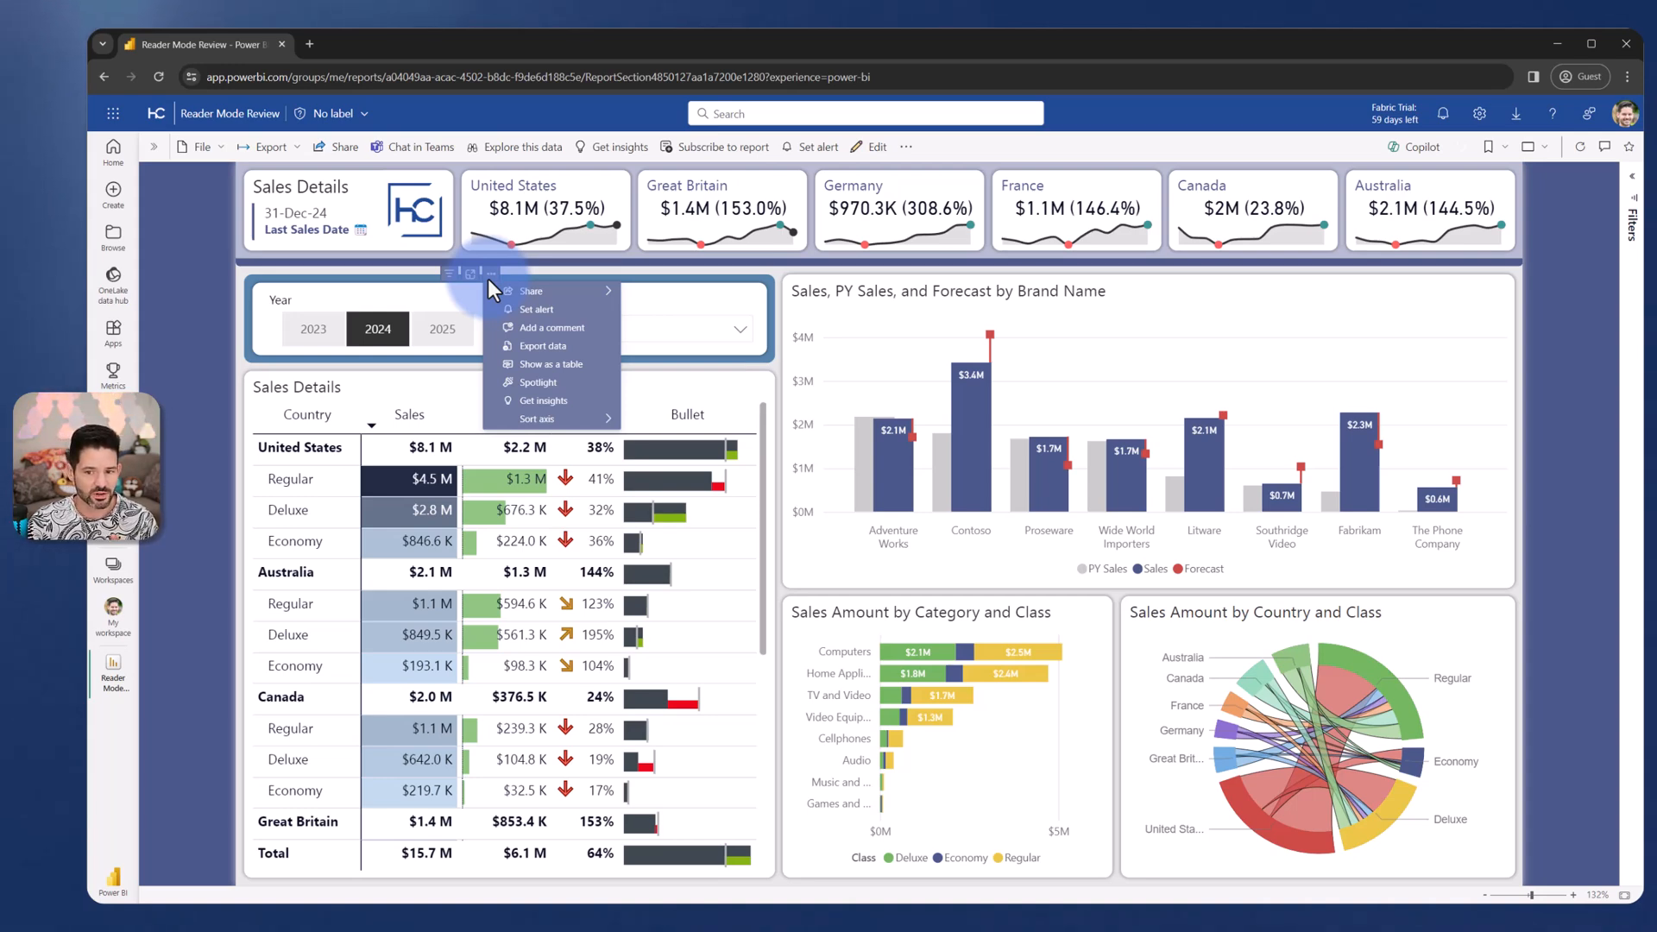
{"action": "mouse_move", "coordinate": [877, 149]}
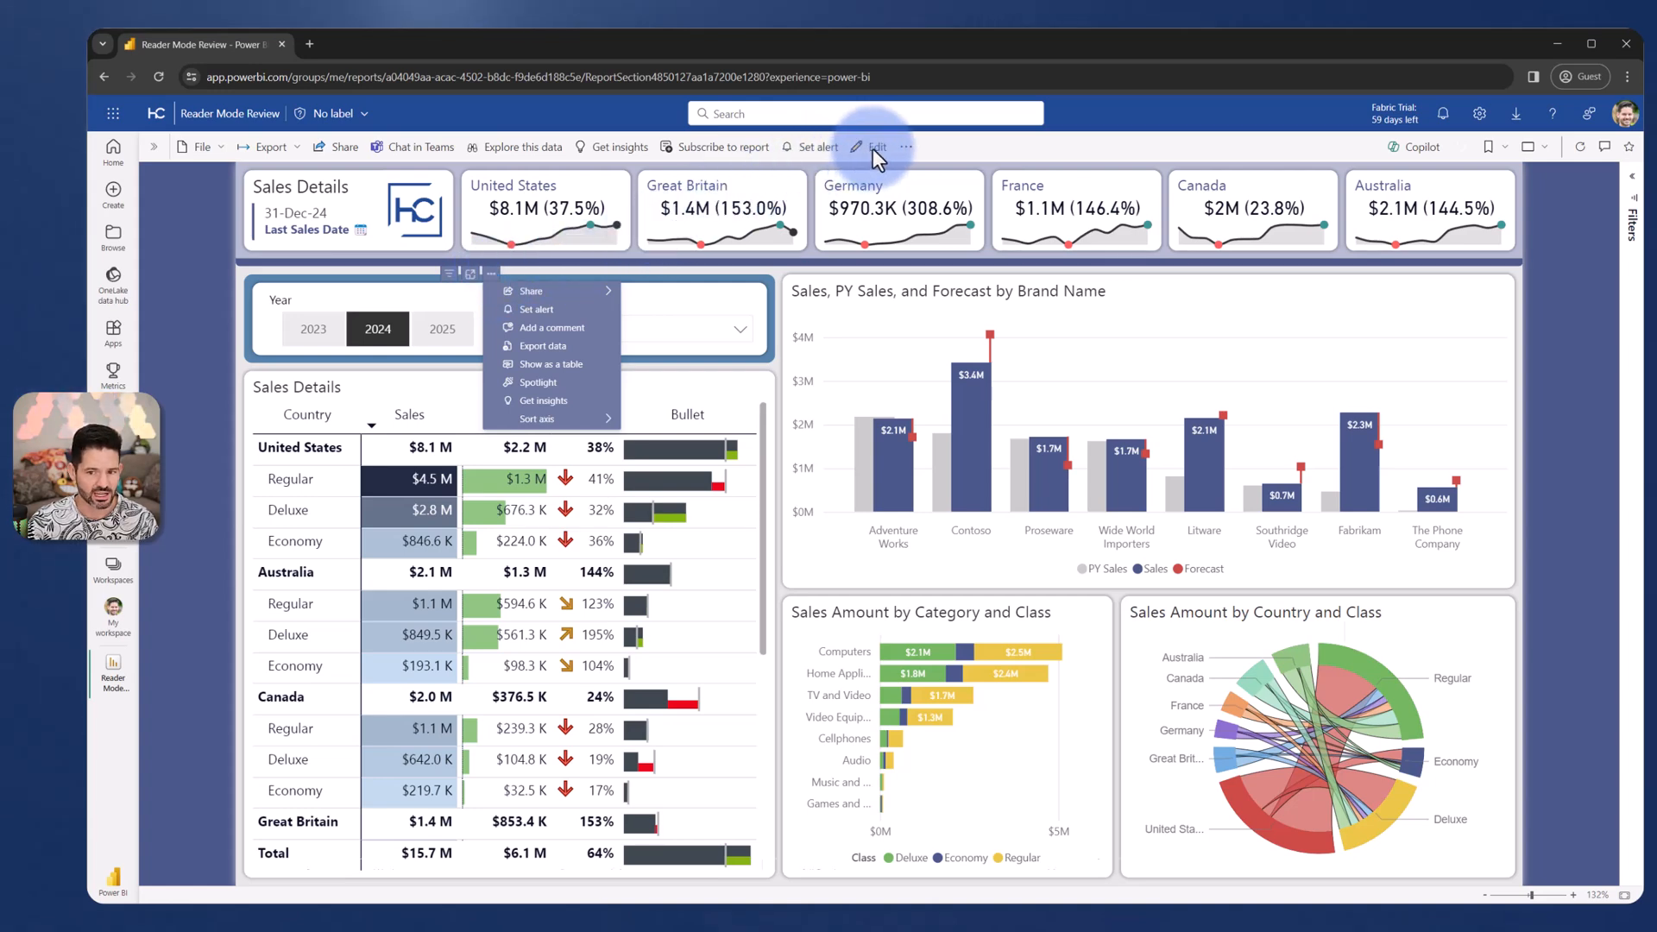
Enter editing, dismiss Copilot, and show the Year slicer's General formatting for Header icons.
{"action": "left_click", "coordinate": [875, 147]}
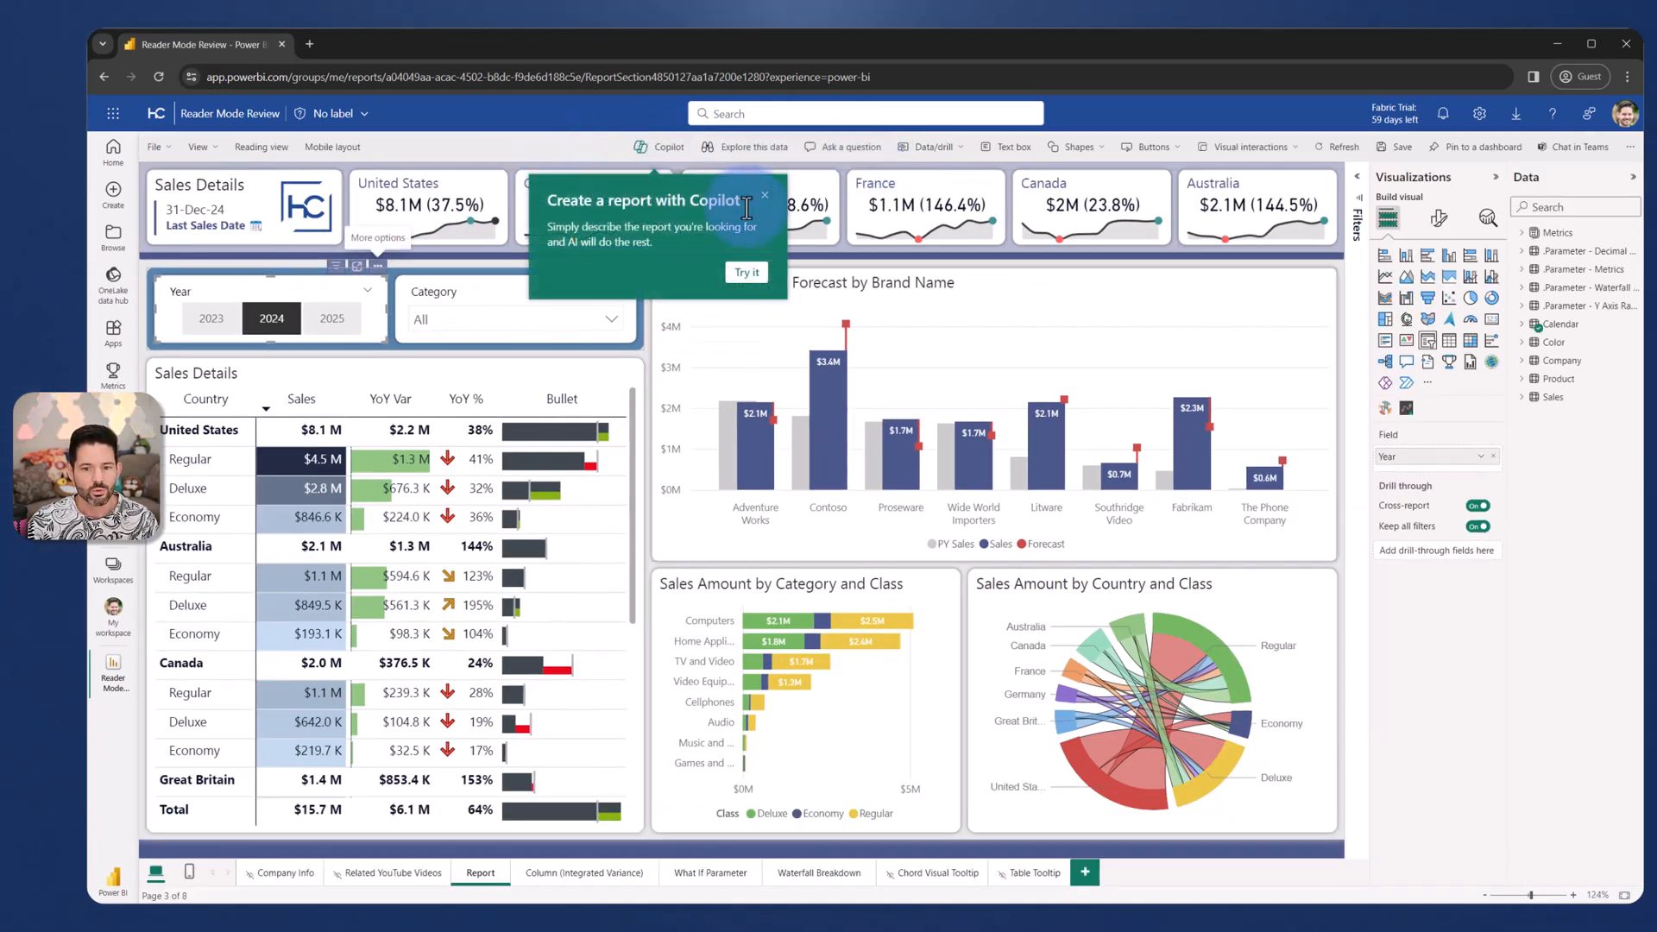
{"action": "left_click", "coordinate": [767, 194]}
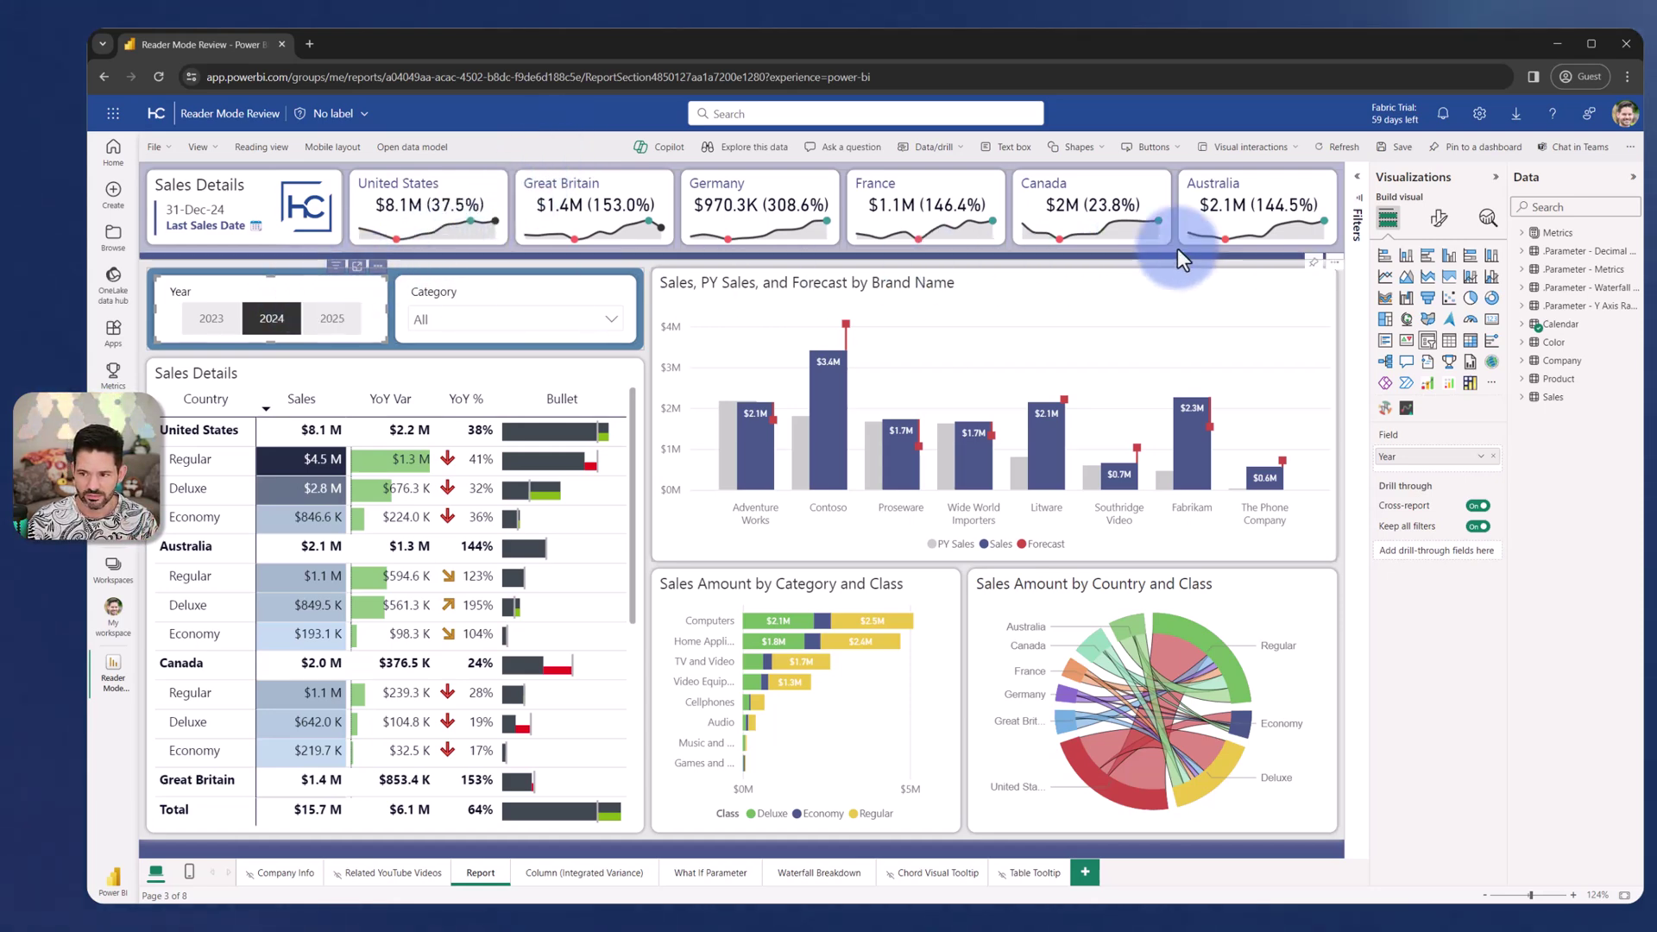
{"action": "left_click", "coordinate": [1440, 218]}
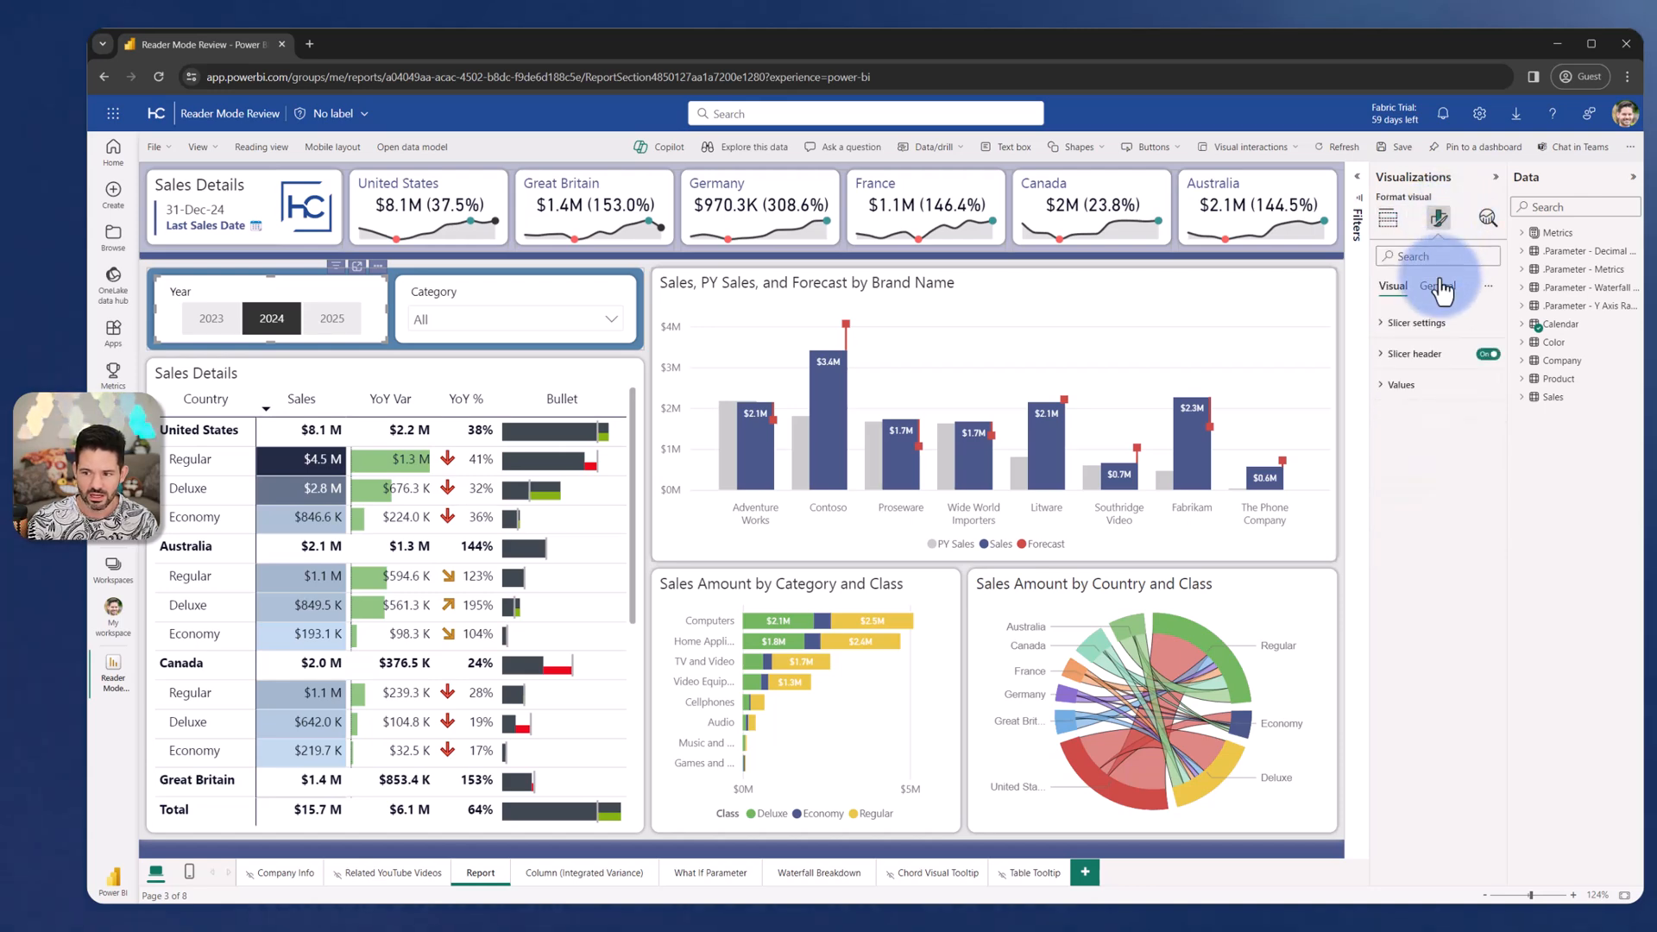
{"action": "left_click", "coordinate": [1436, 287]}
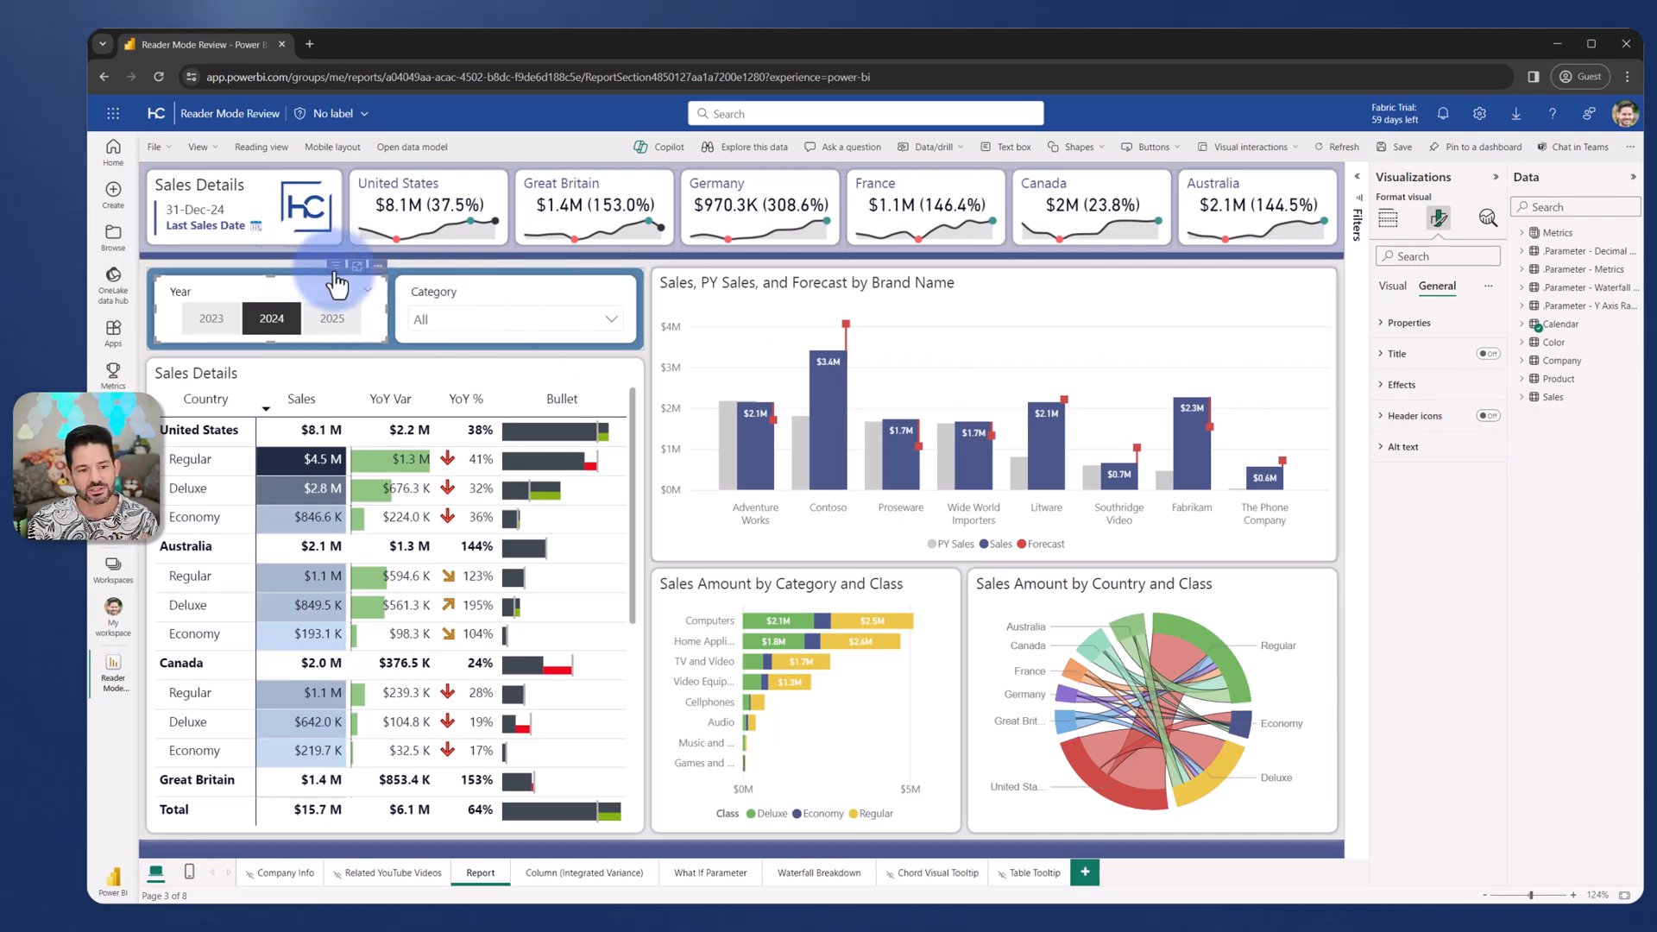
{"action": "mouse_move", "coordinate": [338, 266]}
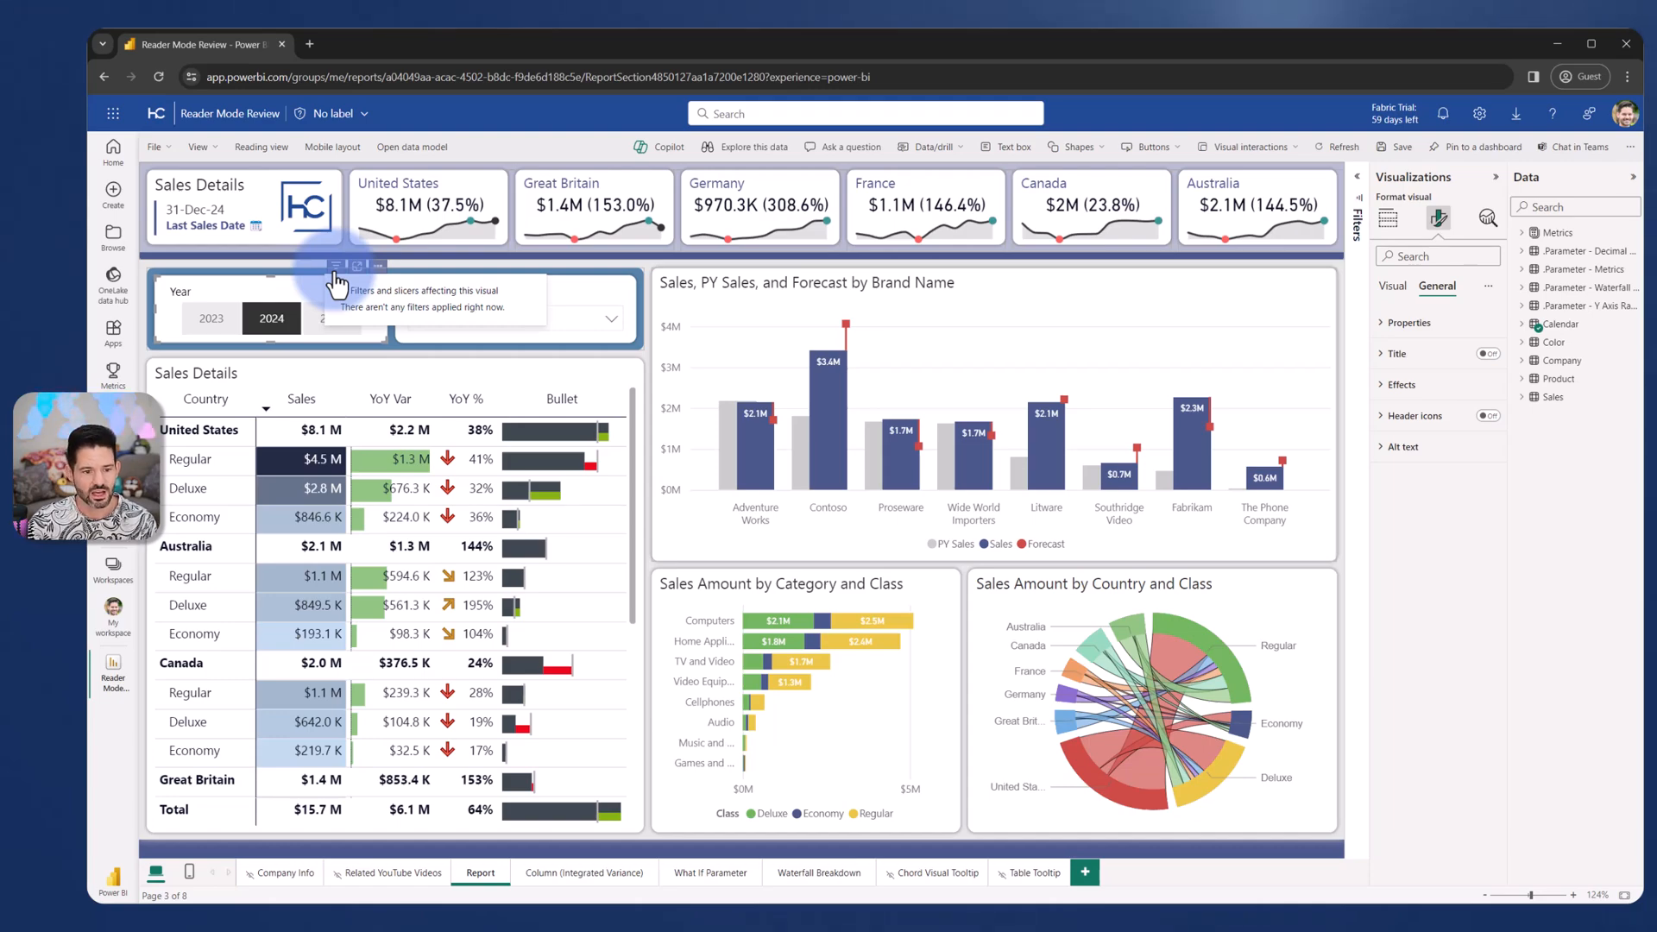
Cancel the Unsaved changes prompt to stay editing with the background shape selected.
{"action": "left_click", "coordinate": [974, 538]}
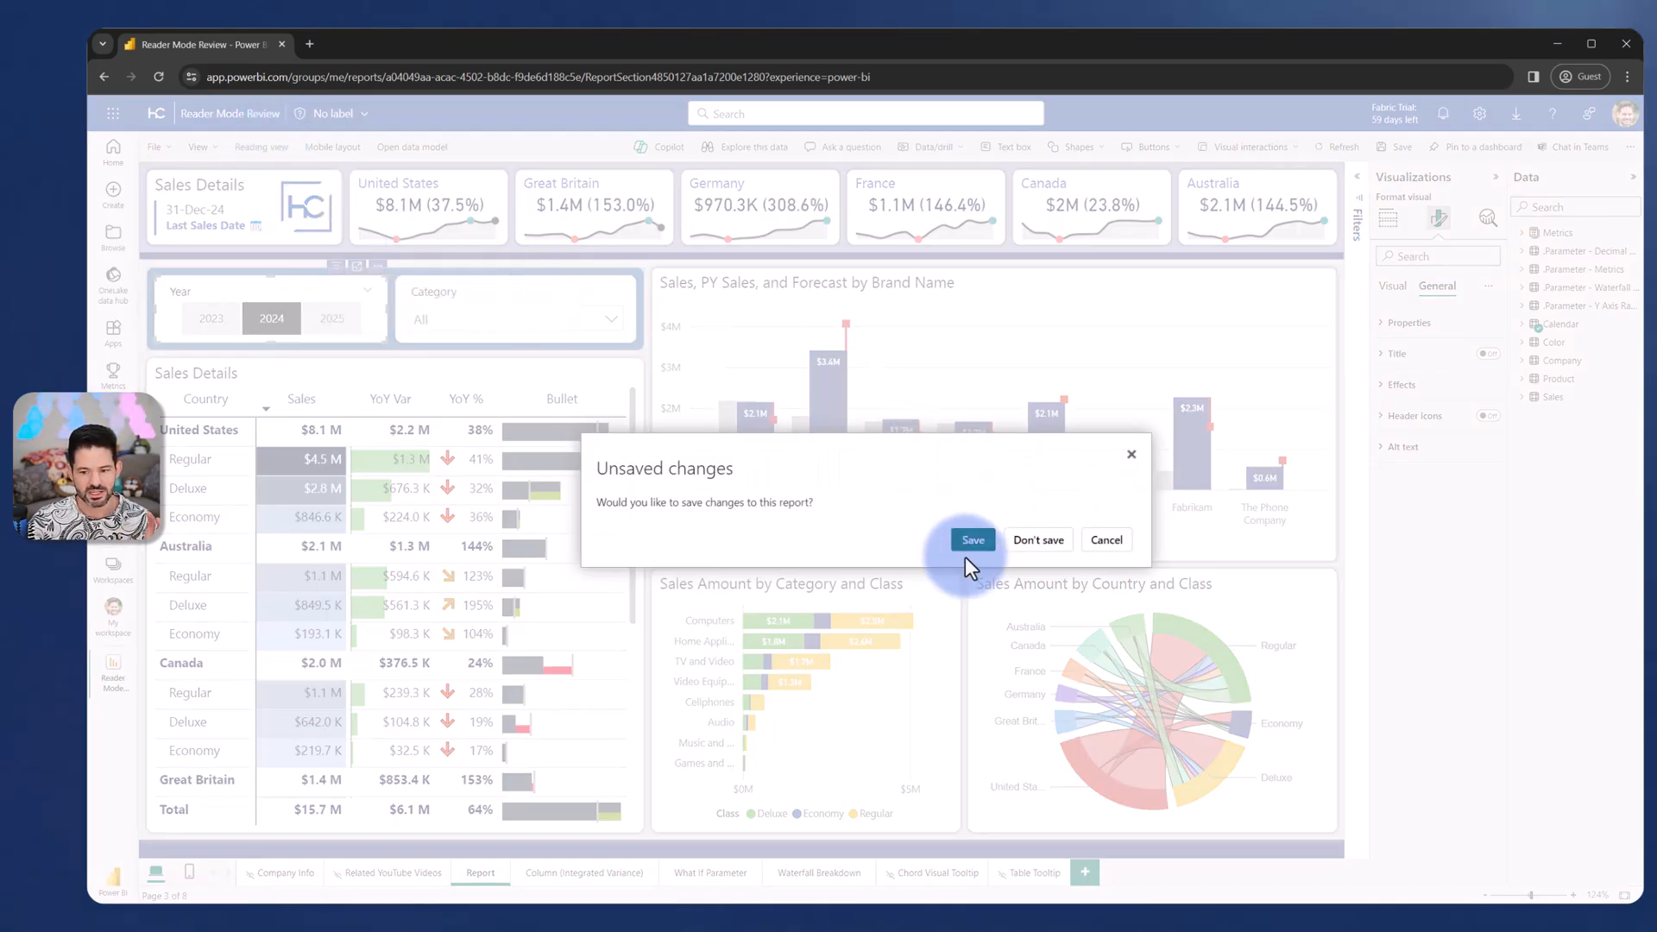
{"action": "left_click", "coordinate": [974, 539]}
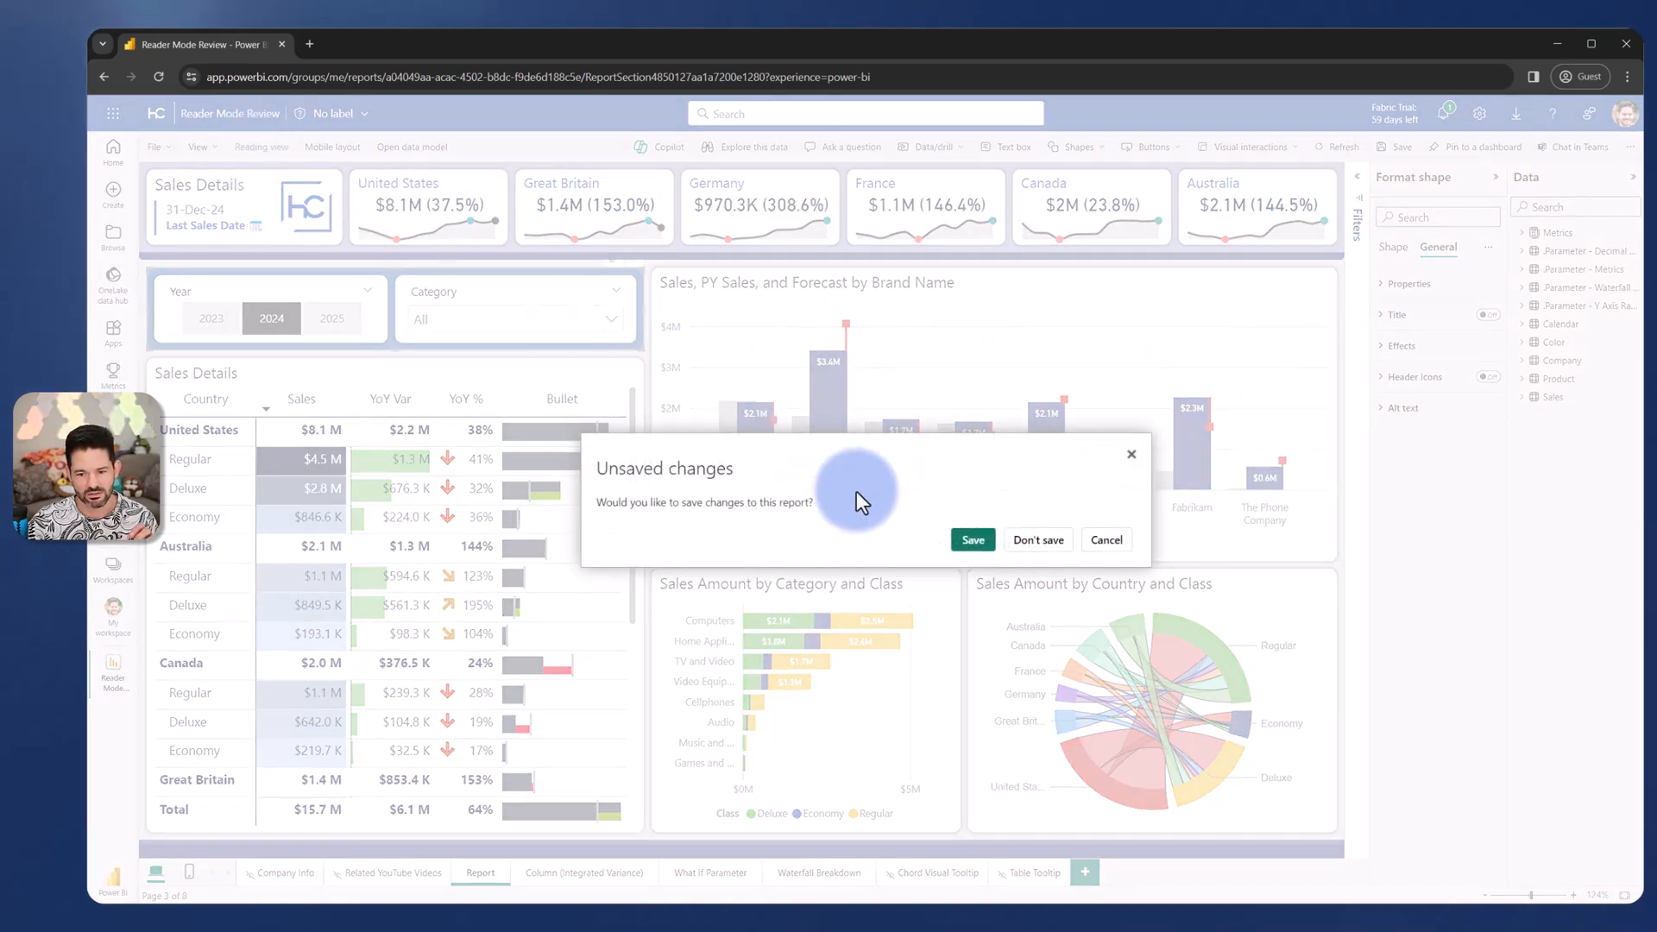
{"action": "left_click", "coordinate": [974, 538]}
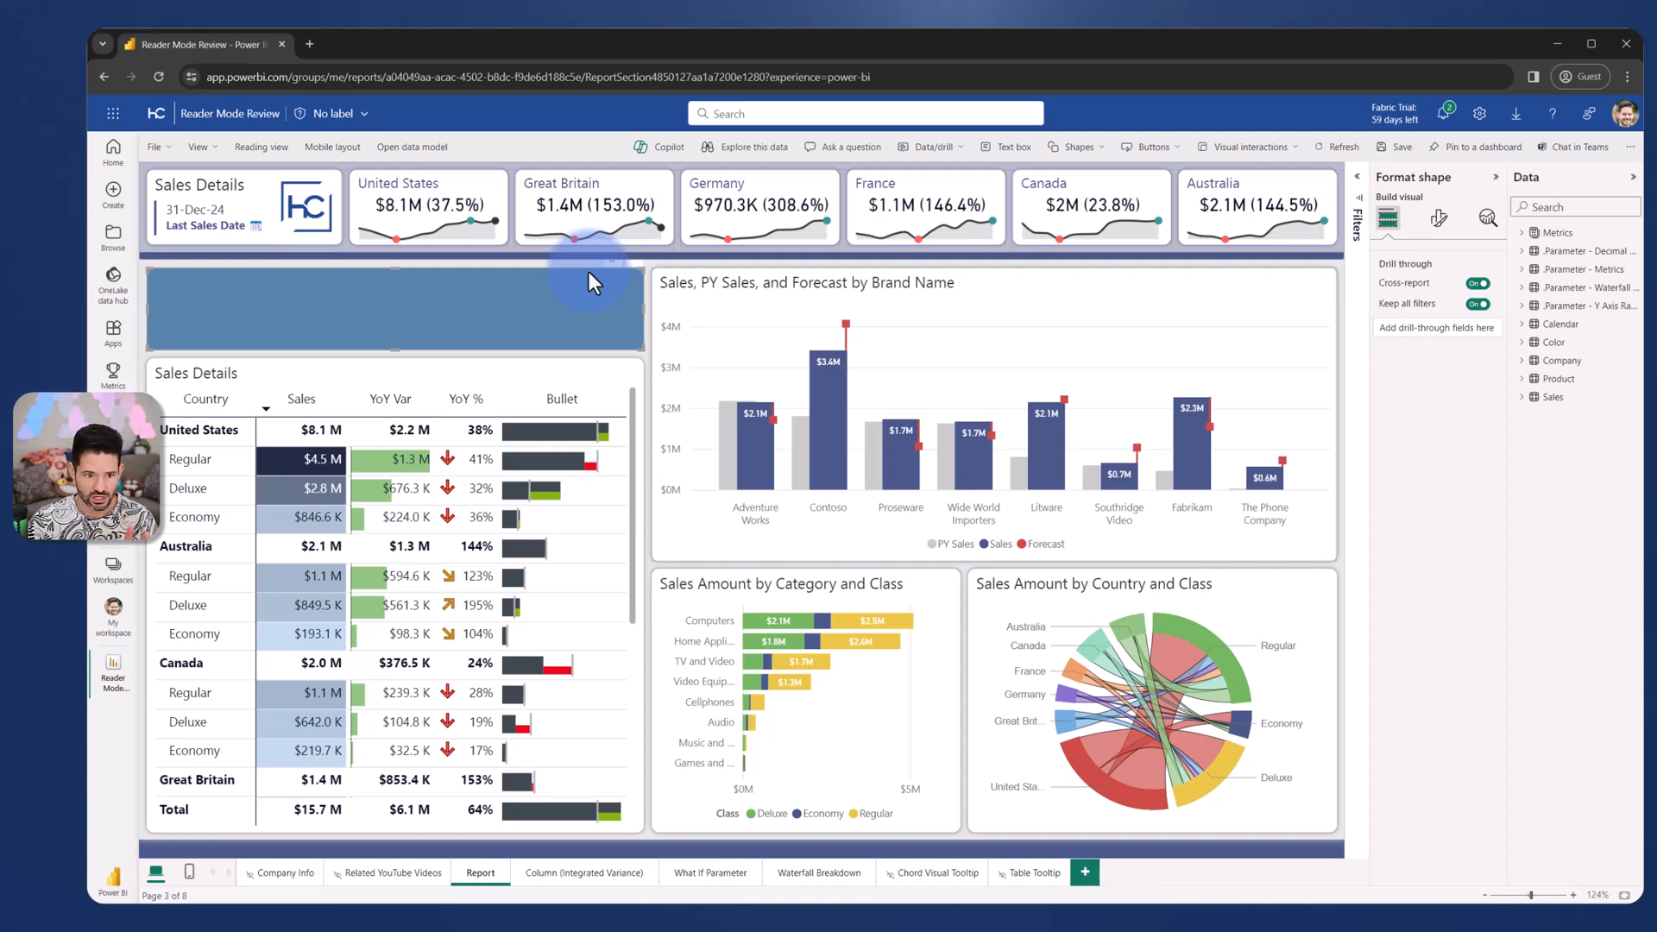
Show the background shape's General formatting and its Header icons setting.
{"action": "left_click", "coordinate": [1438, 217]}
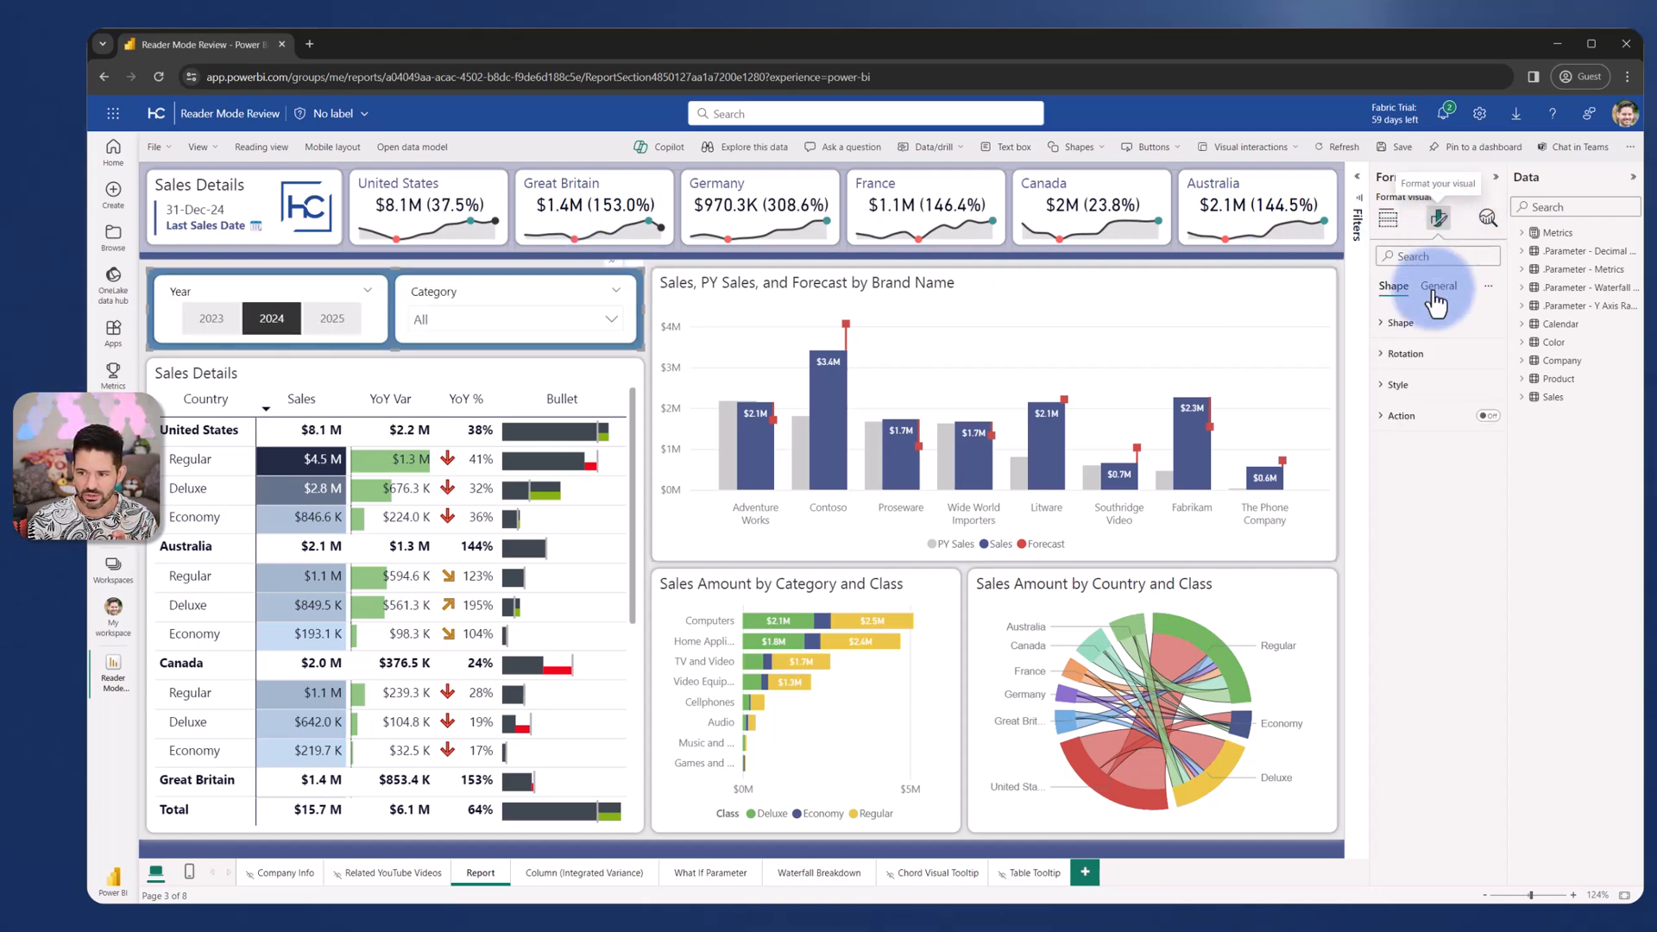
{"action": "left_click", "coordinate": [1440, 286]}
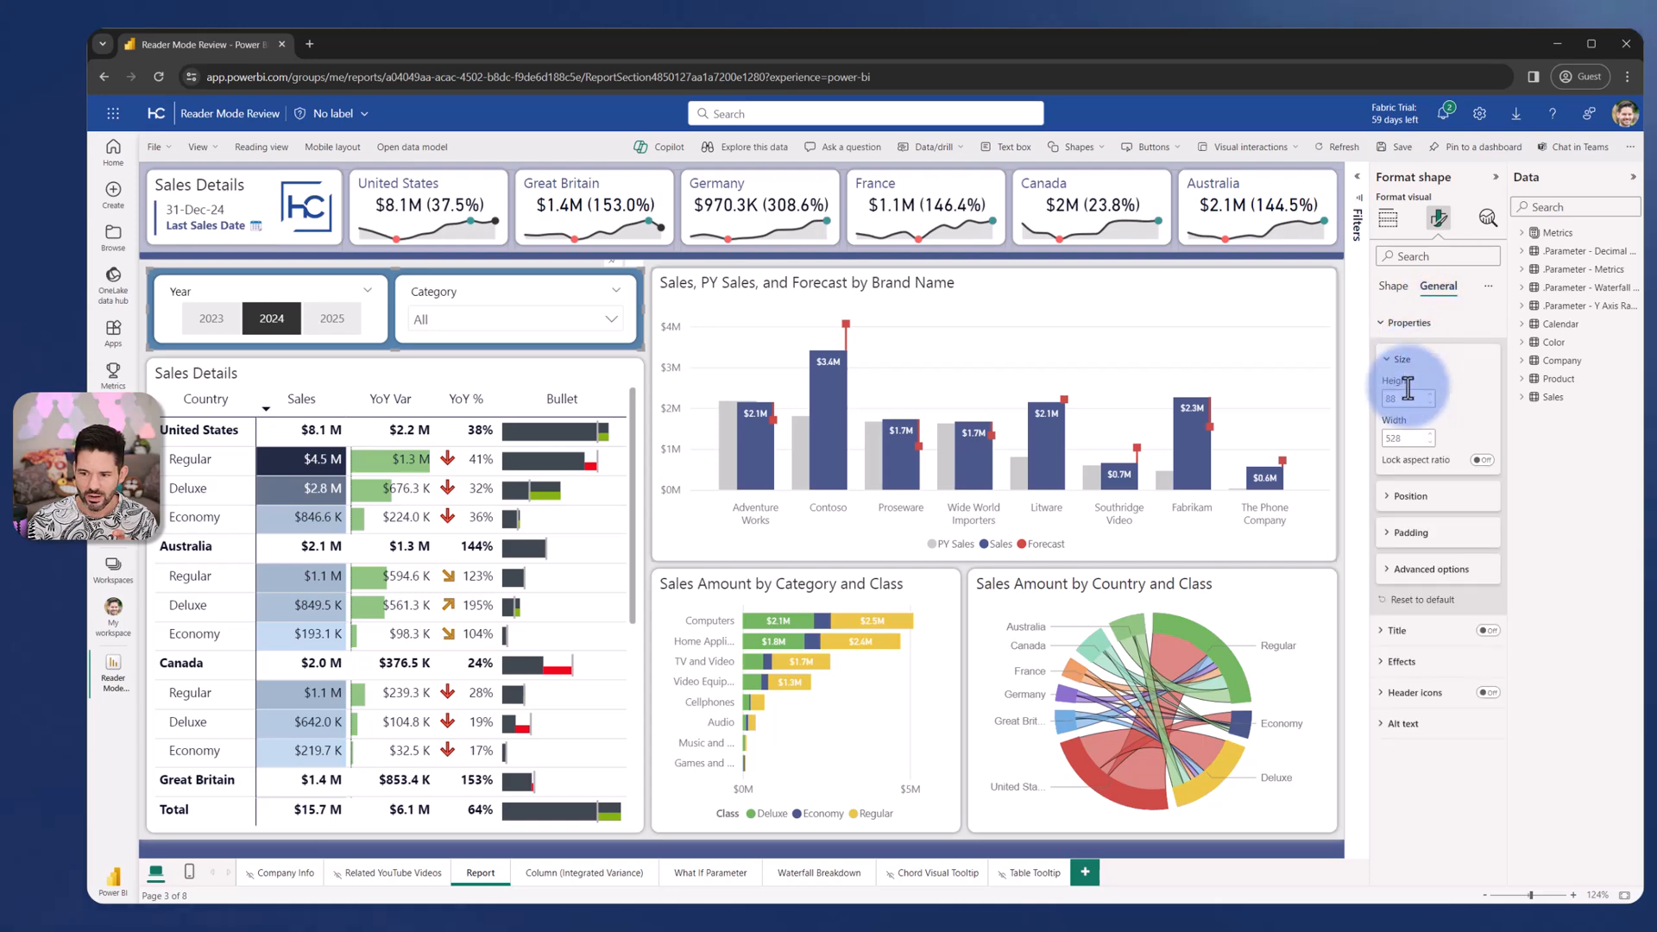
{"action": "left_click", "coordinate": [1431, 570]}
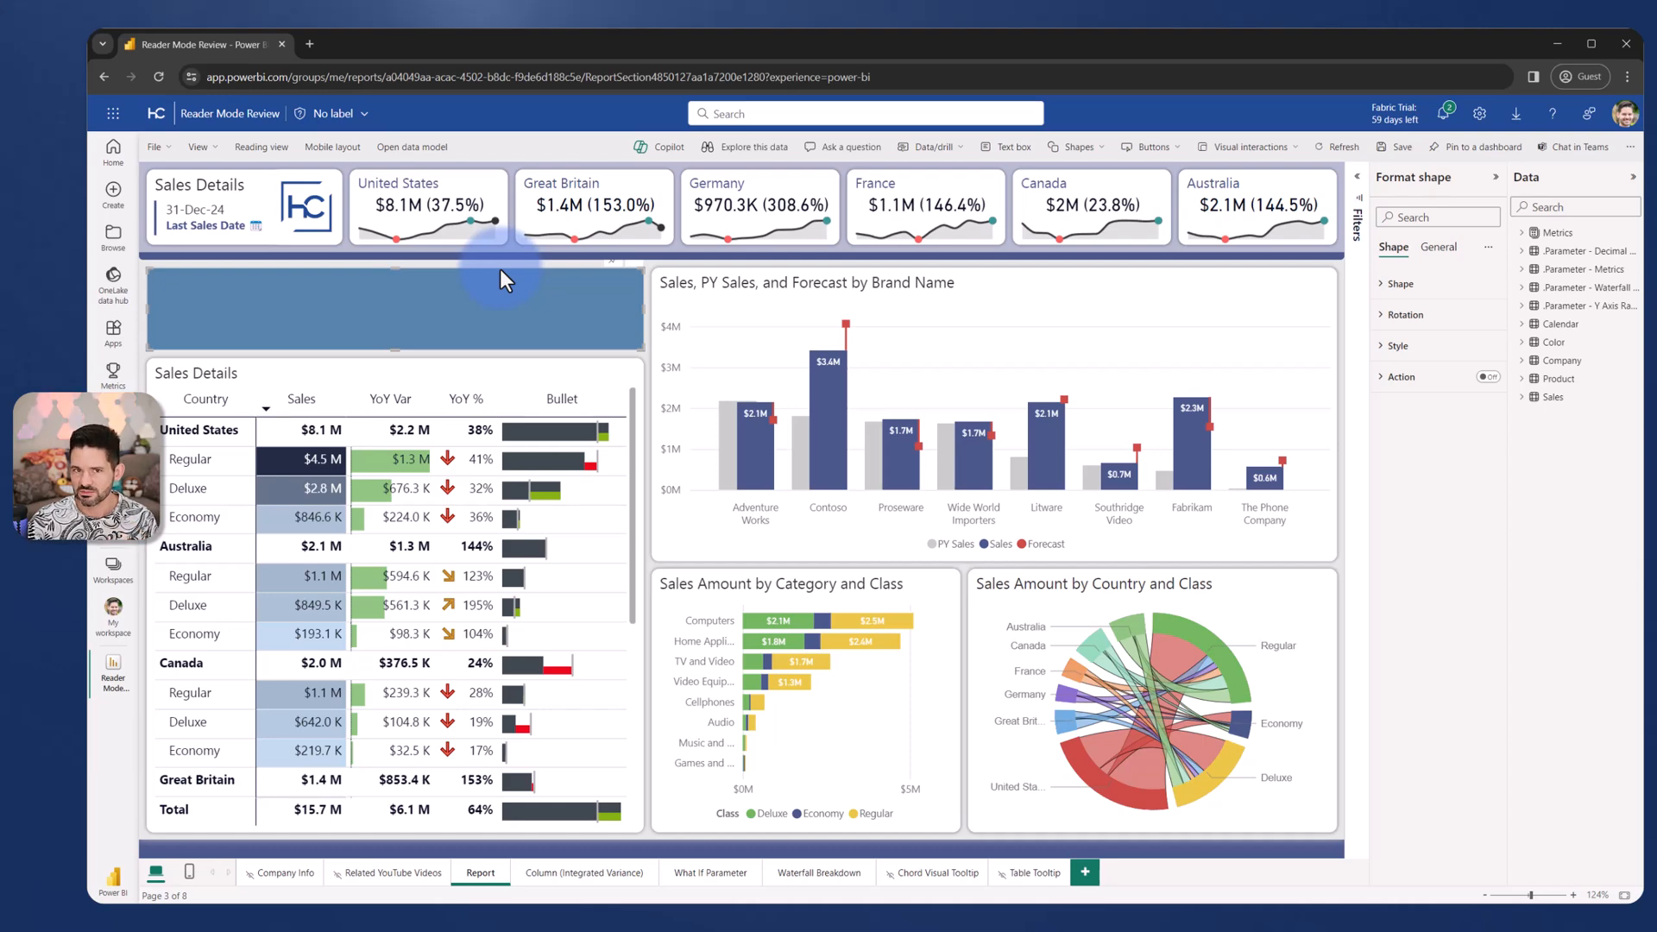
{"action": "mouse_move", "coordinate": [489, 311]}
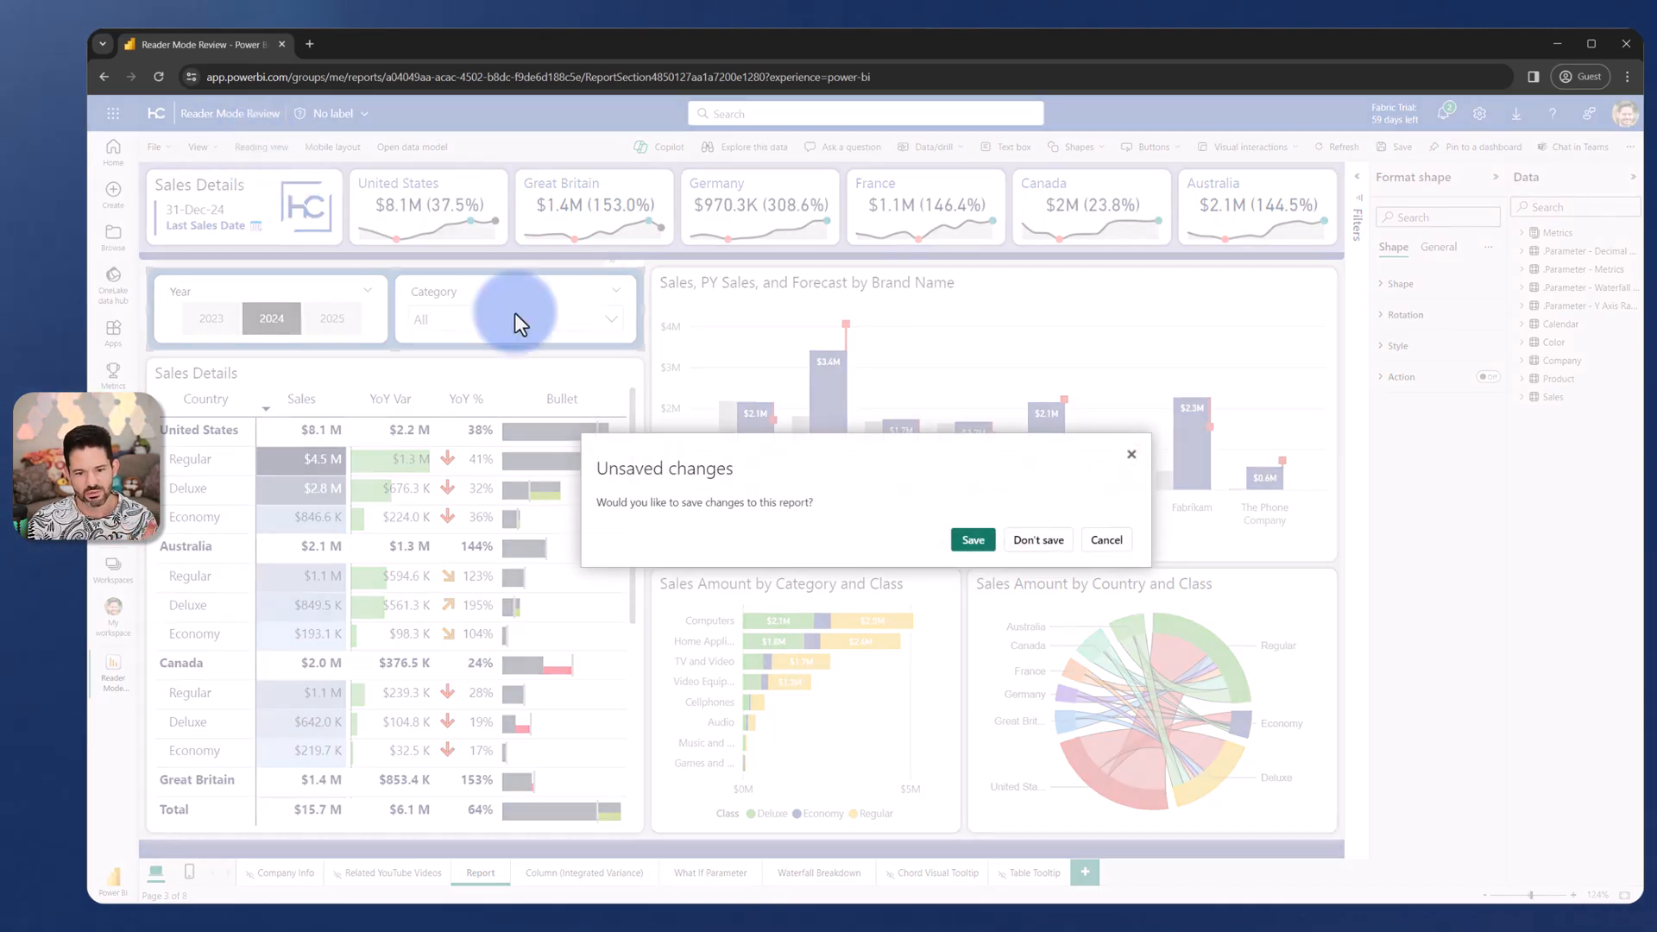
Save the report from the Unsaved changes prompt and dismiss the Report saved toast.
{"action": "left_click", "coordinate": [974, 539]}
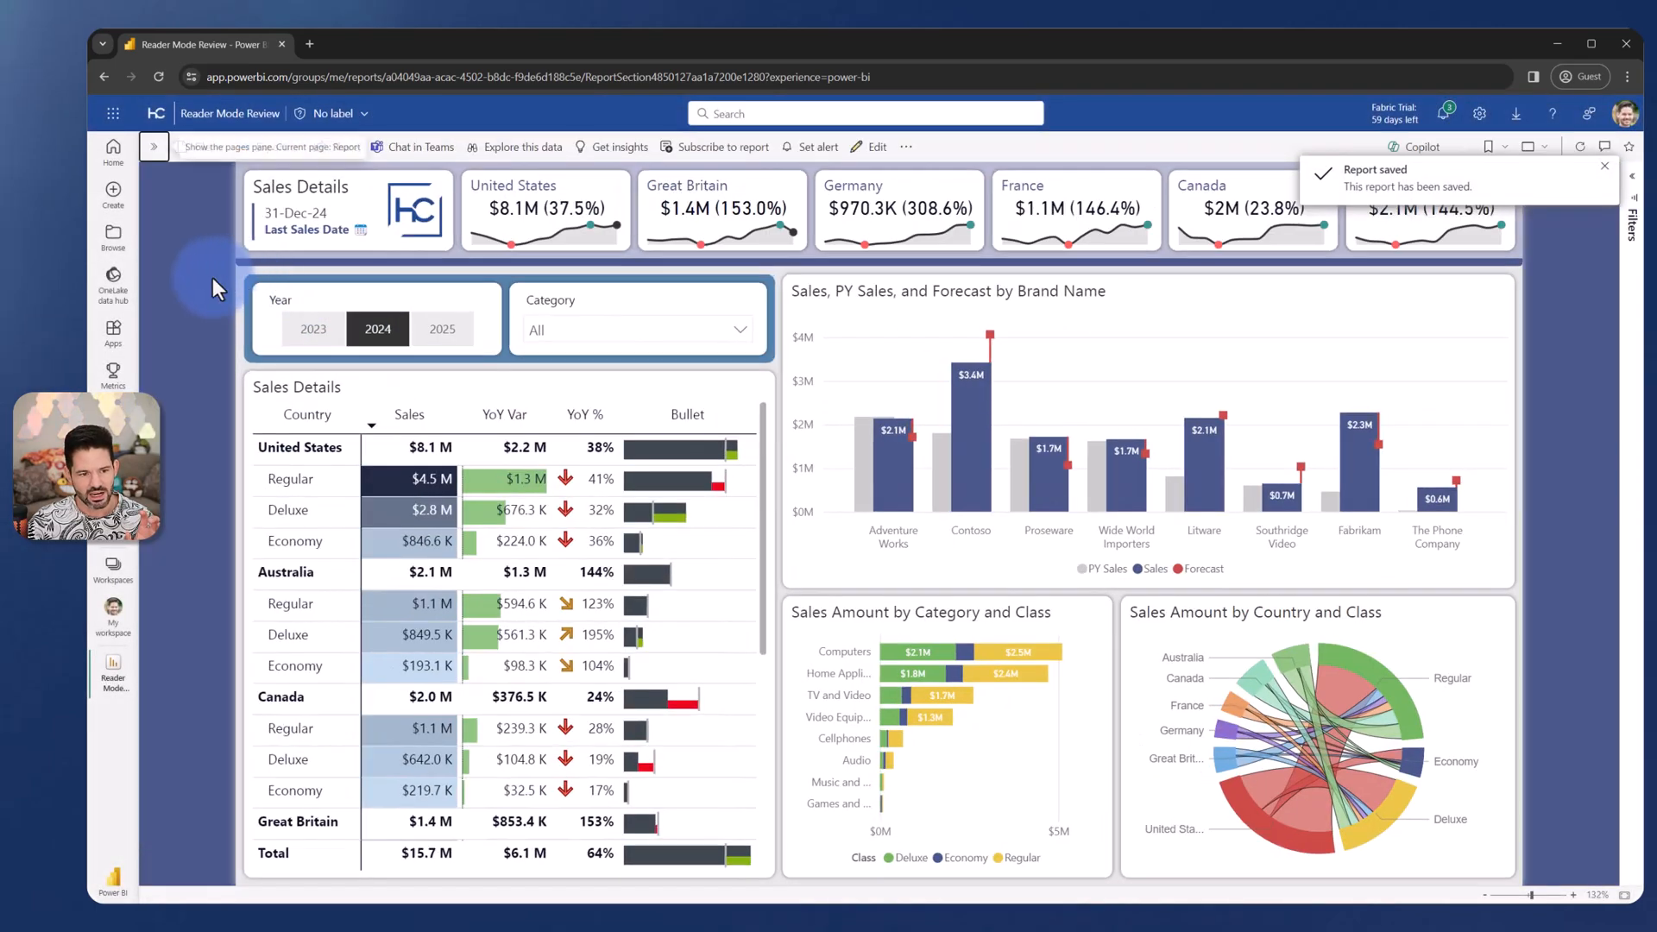
{"action": "left_click", "coordinate": [155, 145]}
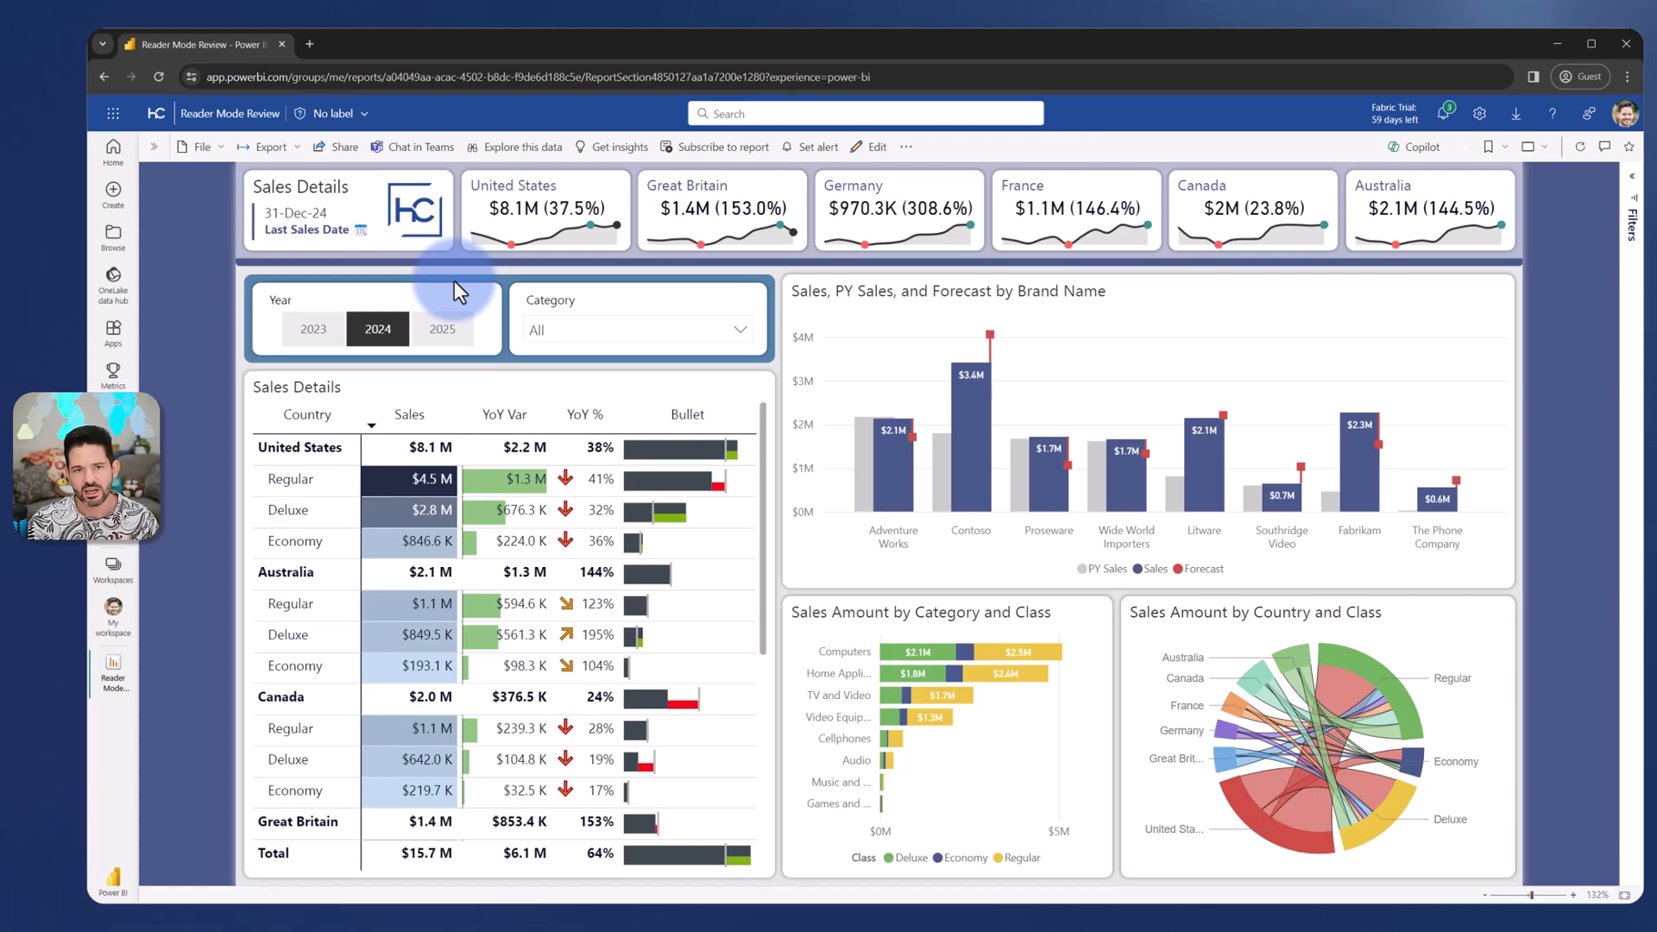
{"action": "mouse_move", "coordinate": [476, 394]}
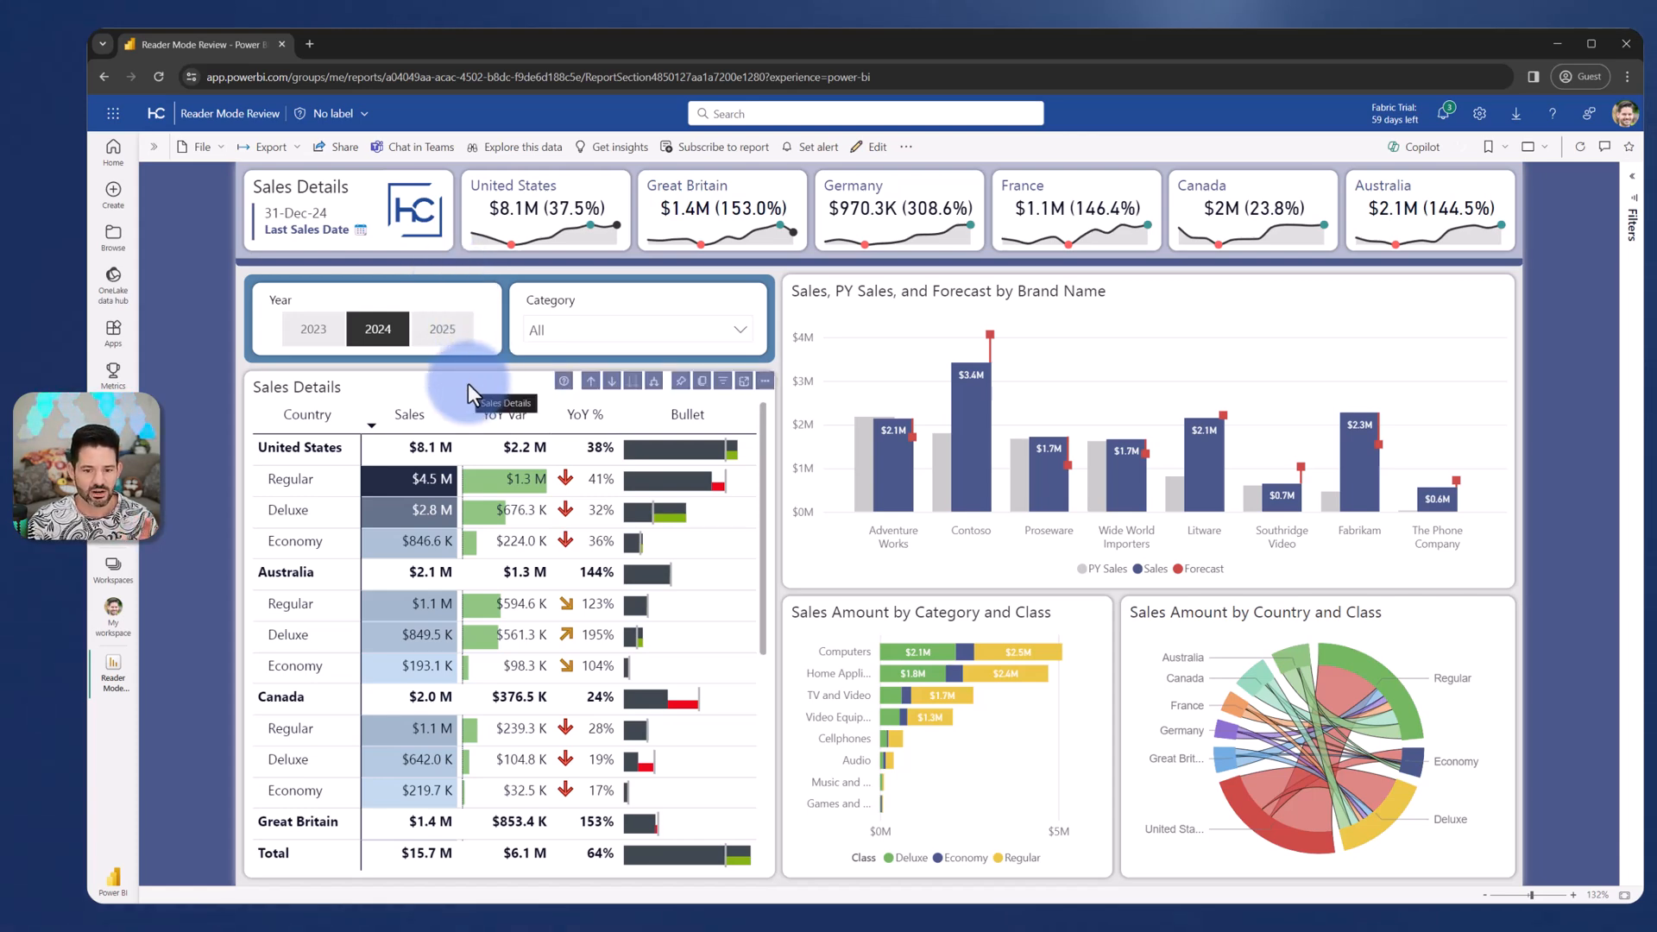
{"action": "mouse_move", "coordinate": [476, 378]}
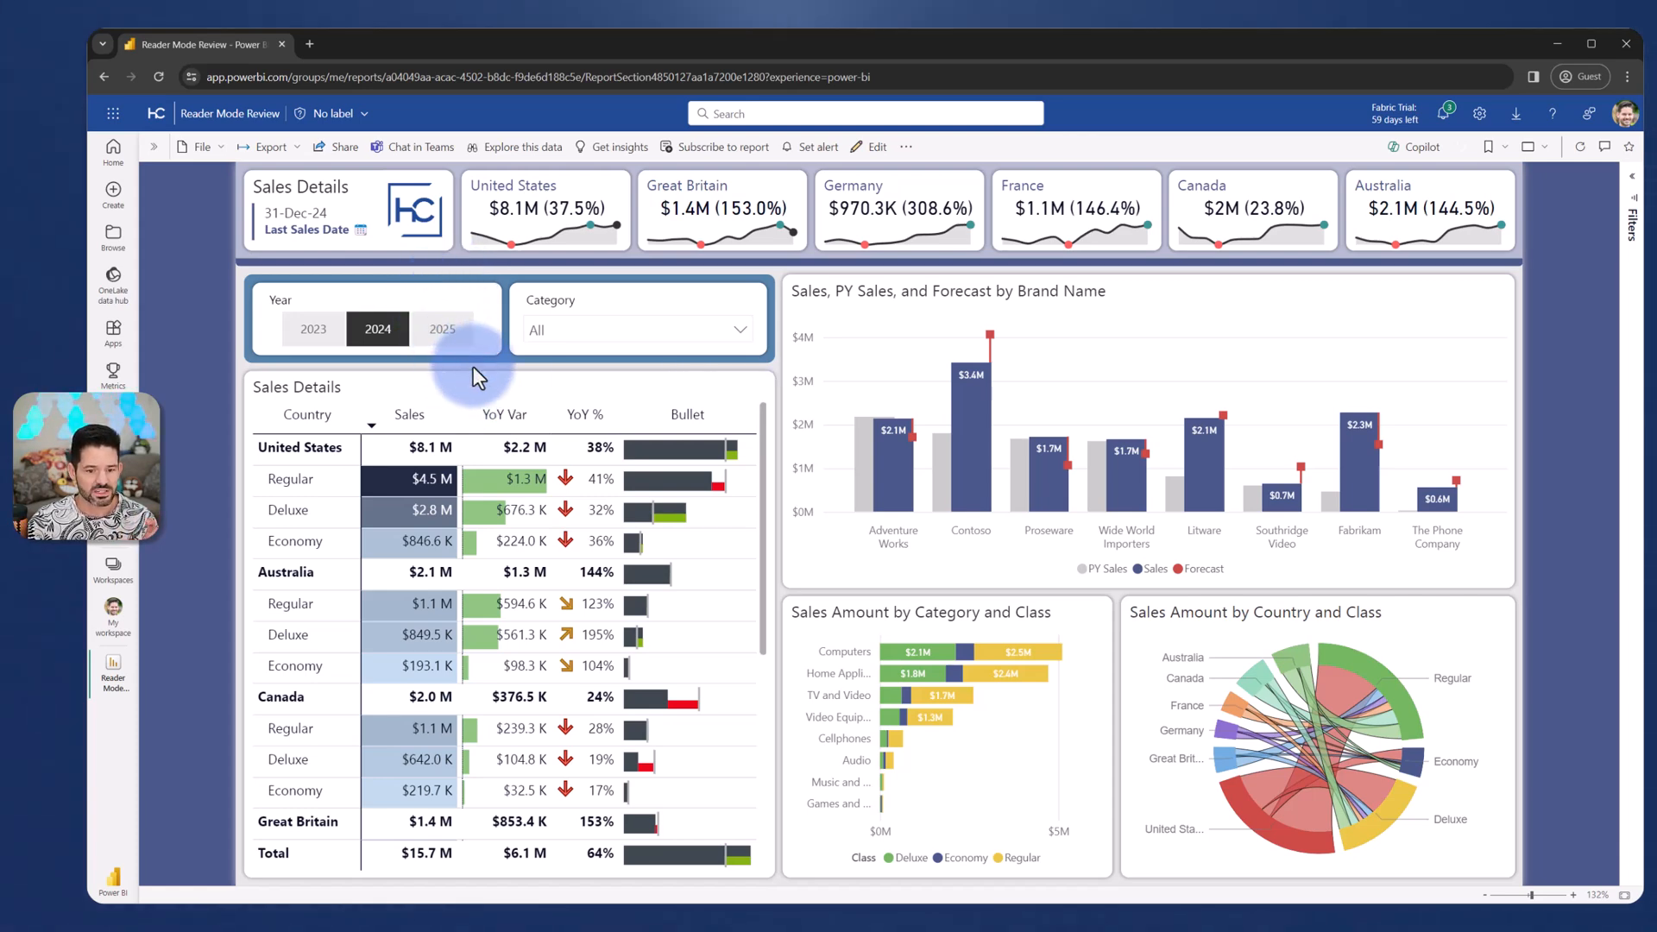
Edit the Sales Details table's Header icons under General formatting, then save the report.
{"action": "left_click", "coordinate": [877, 145]}
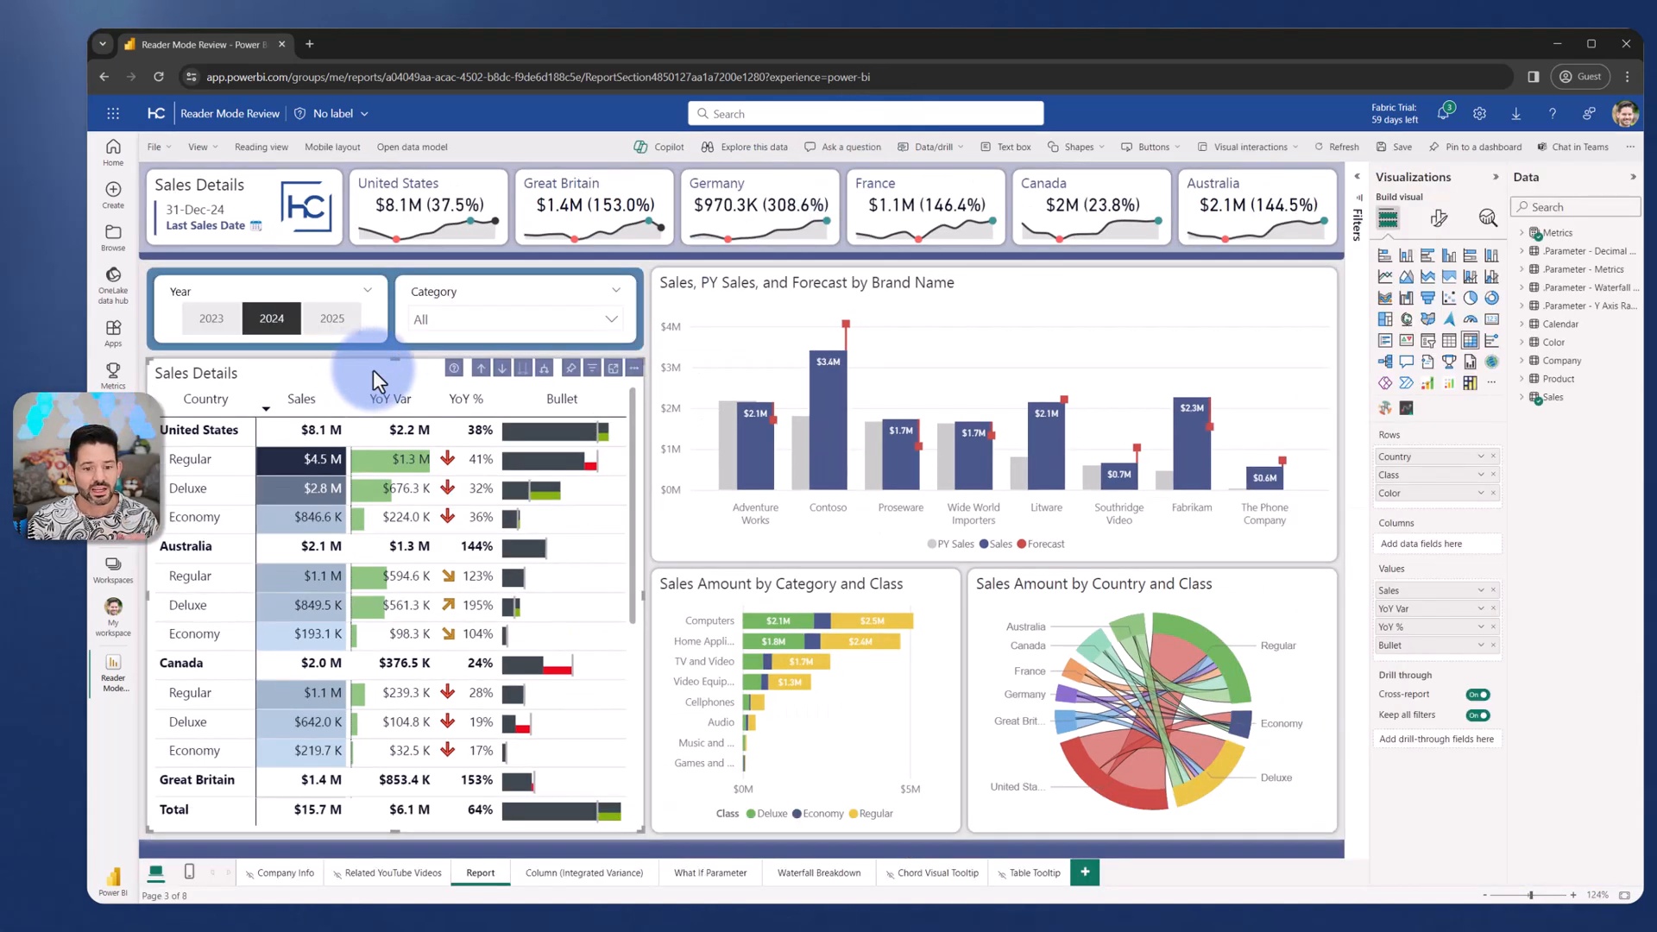
{"action": "mouse_move", "coordinate": [546, 367]}
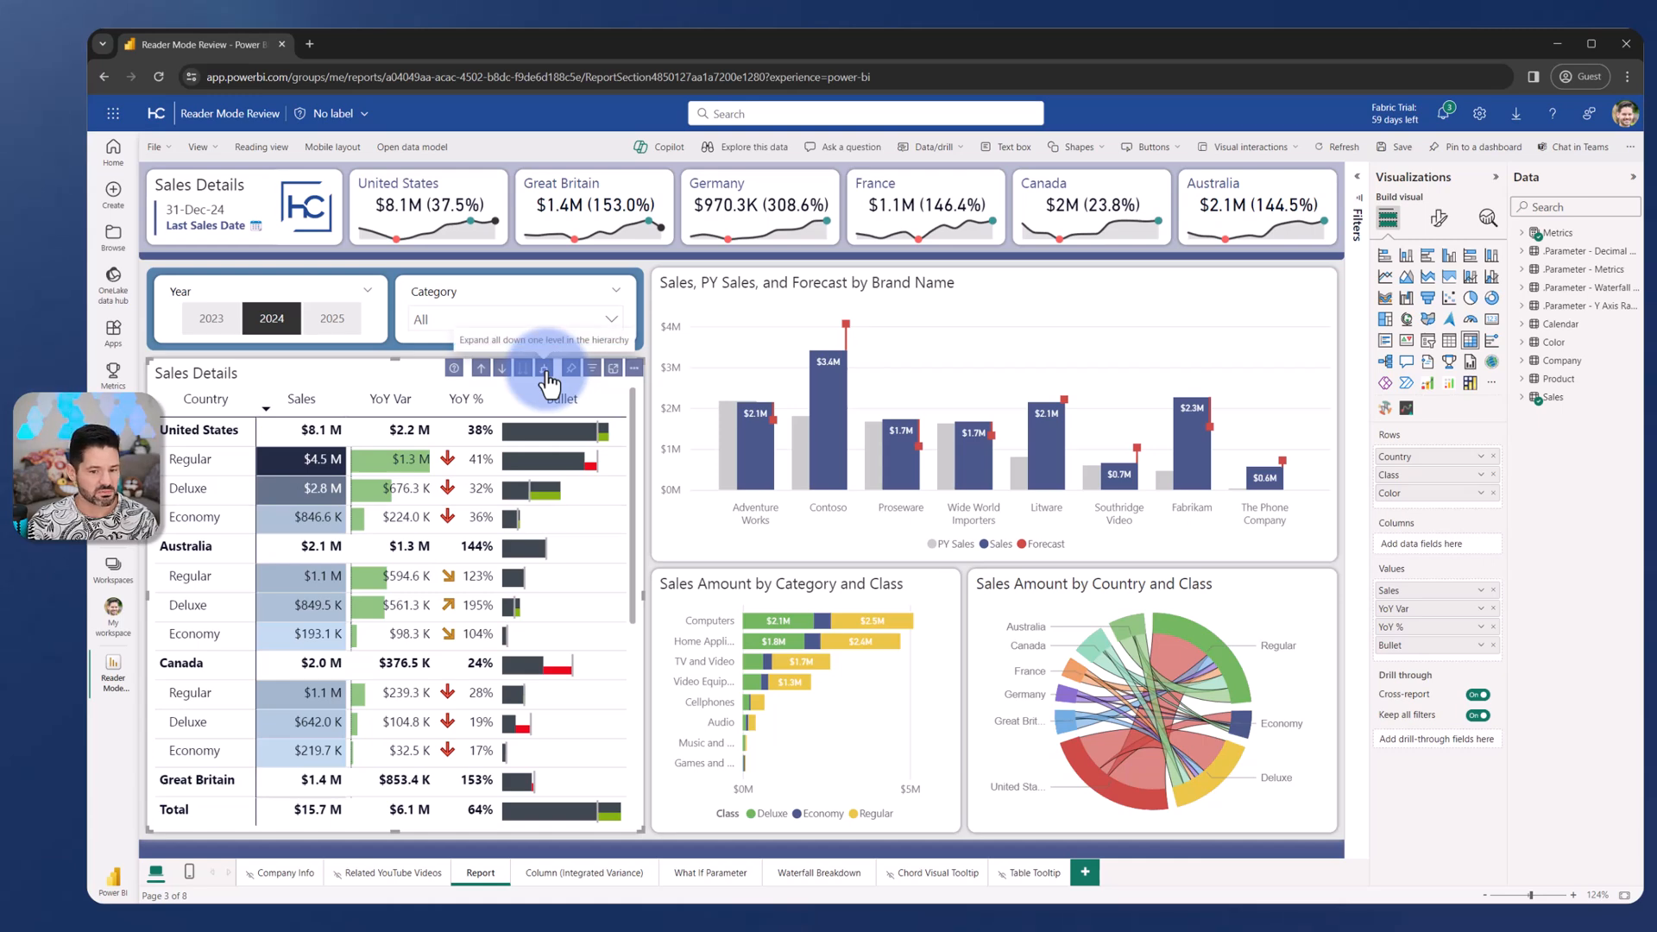
{"action": "mouse_move", "coordinate": [523, 371]}
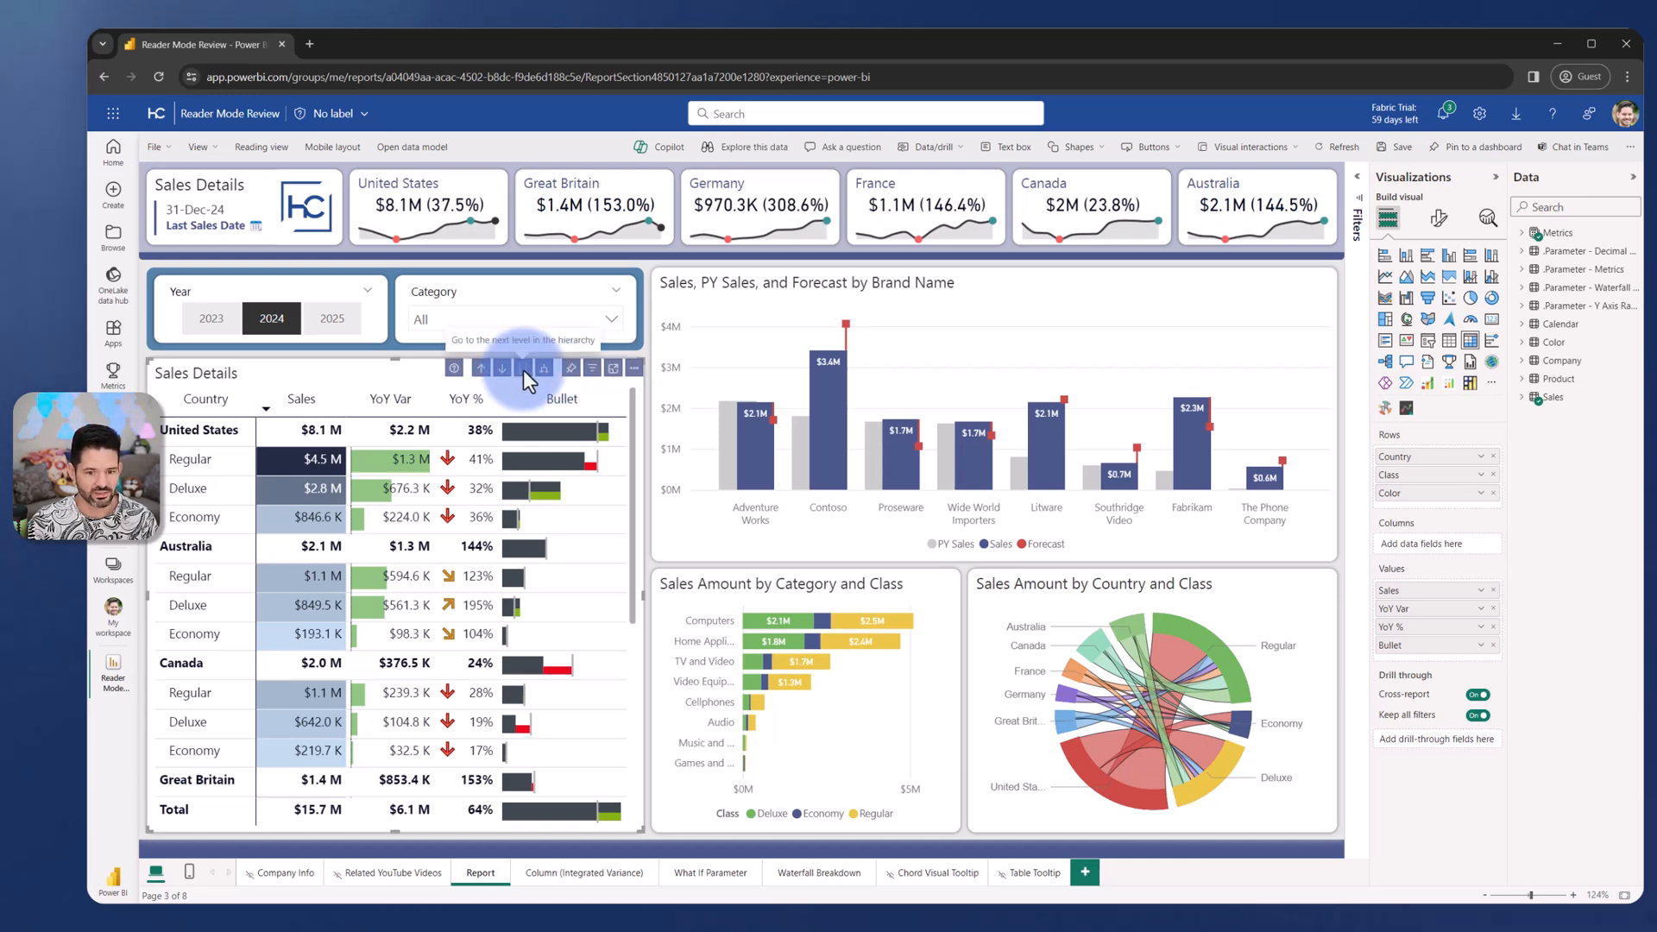
{"action": "left_click", "coordinate": [1438, 220]}
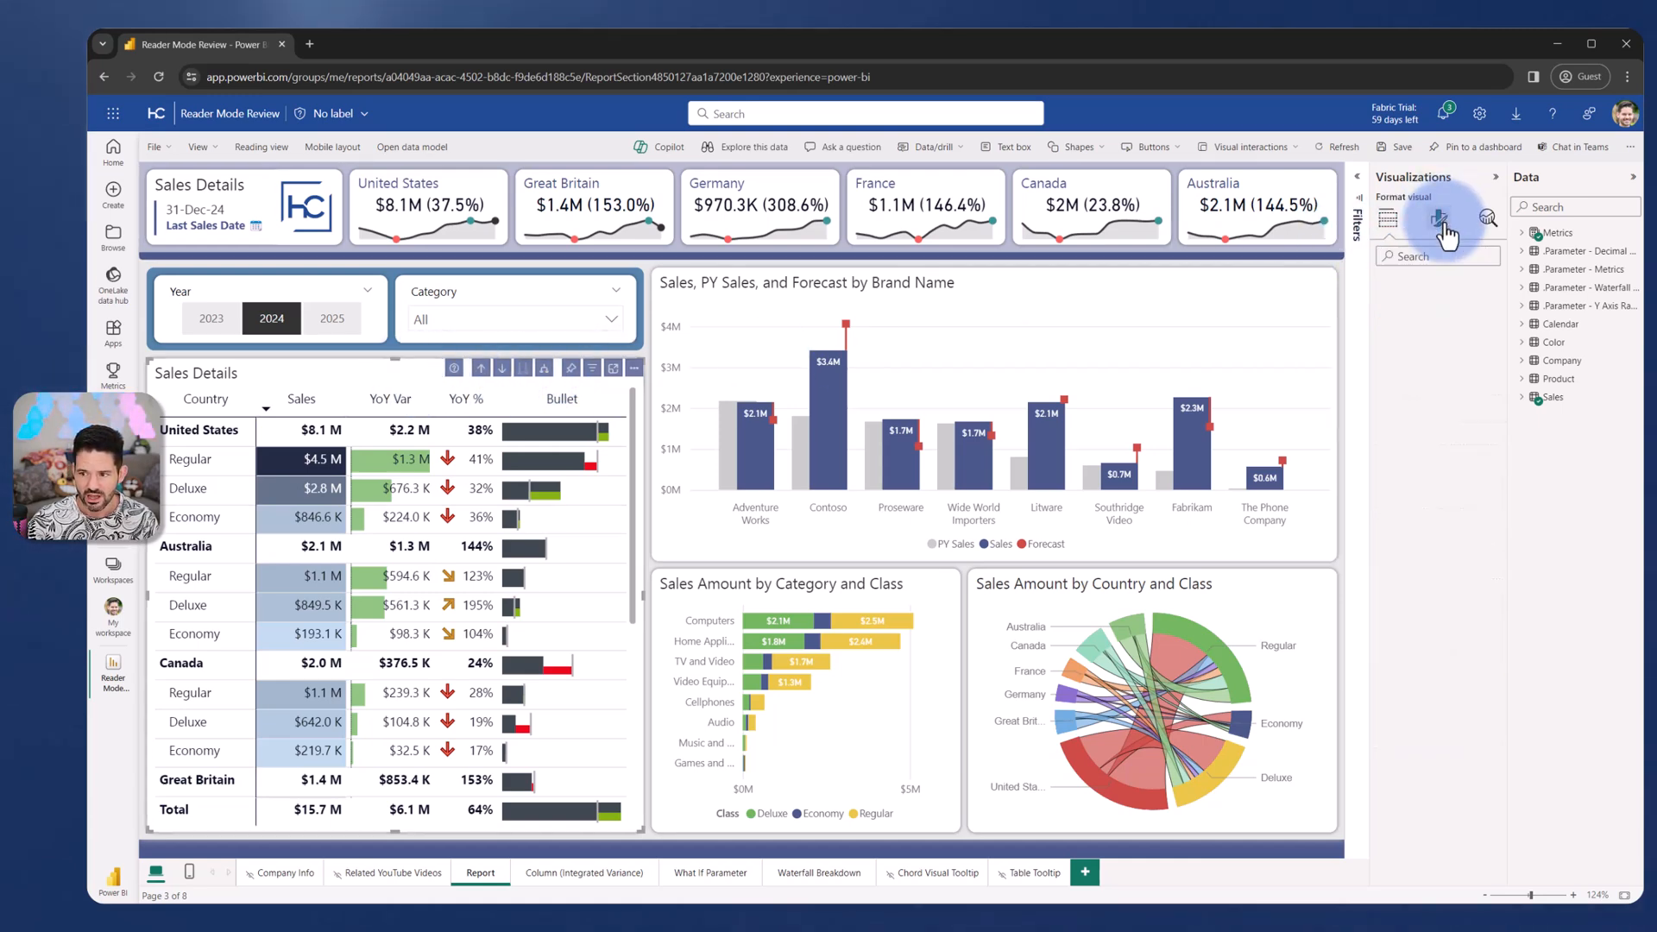
{"action": "left_click", "coordinate": [1438, 221]}
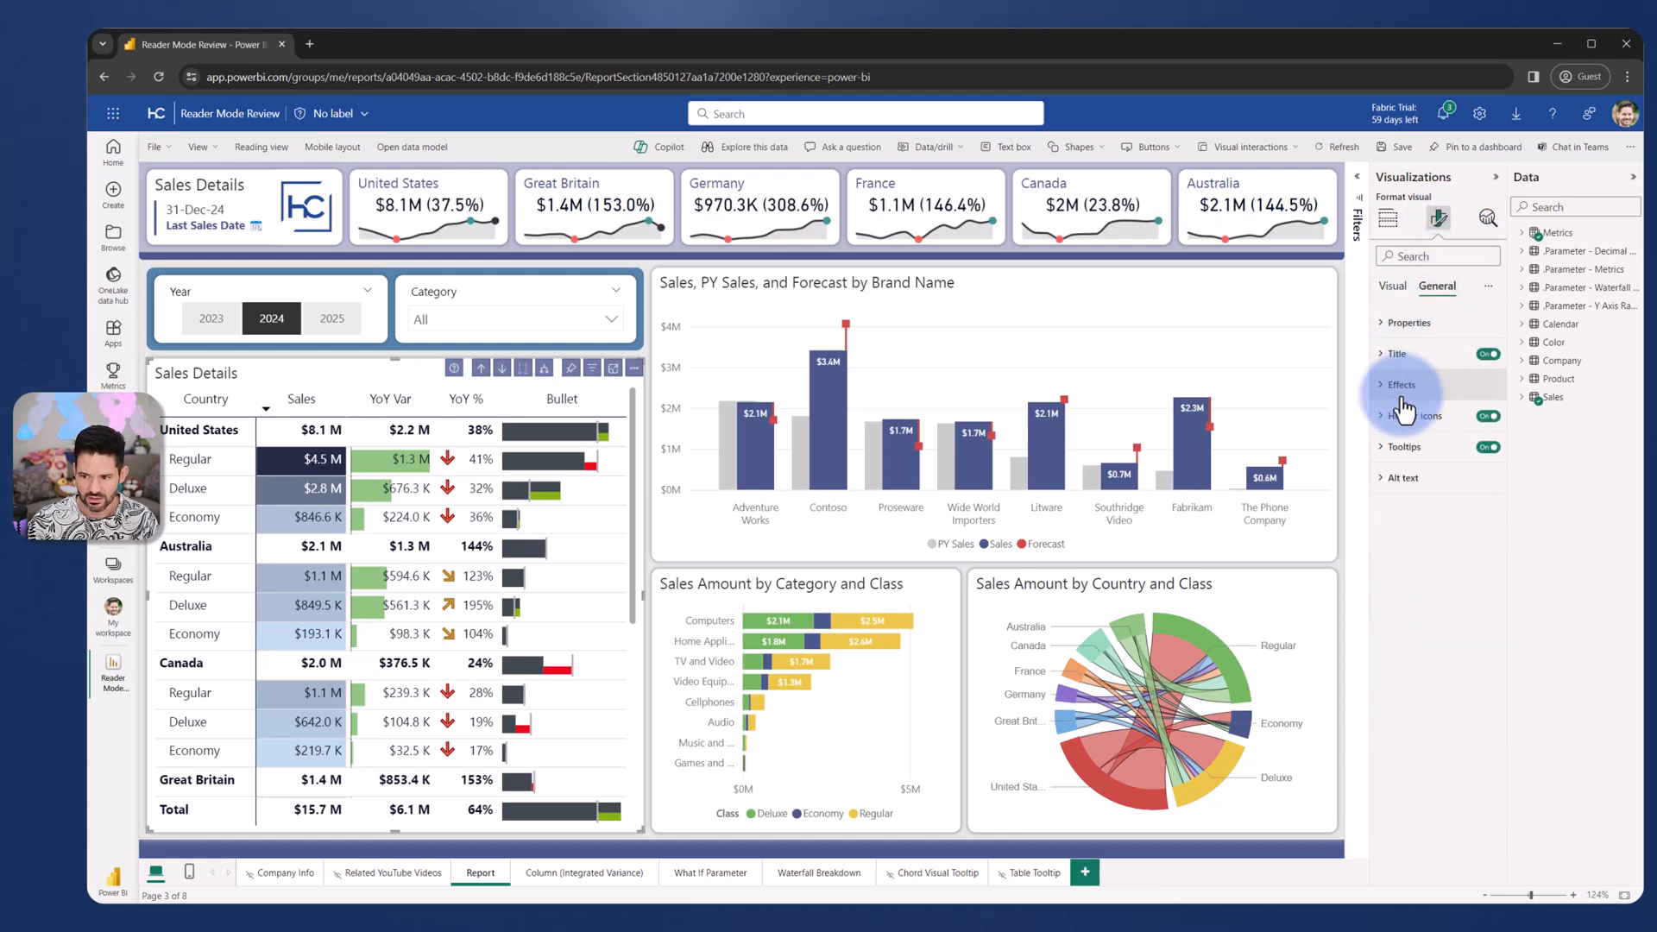
{"action": "left_click", "coordinate": [1414, 416]}
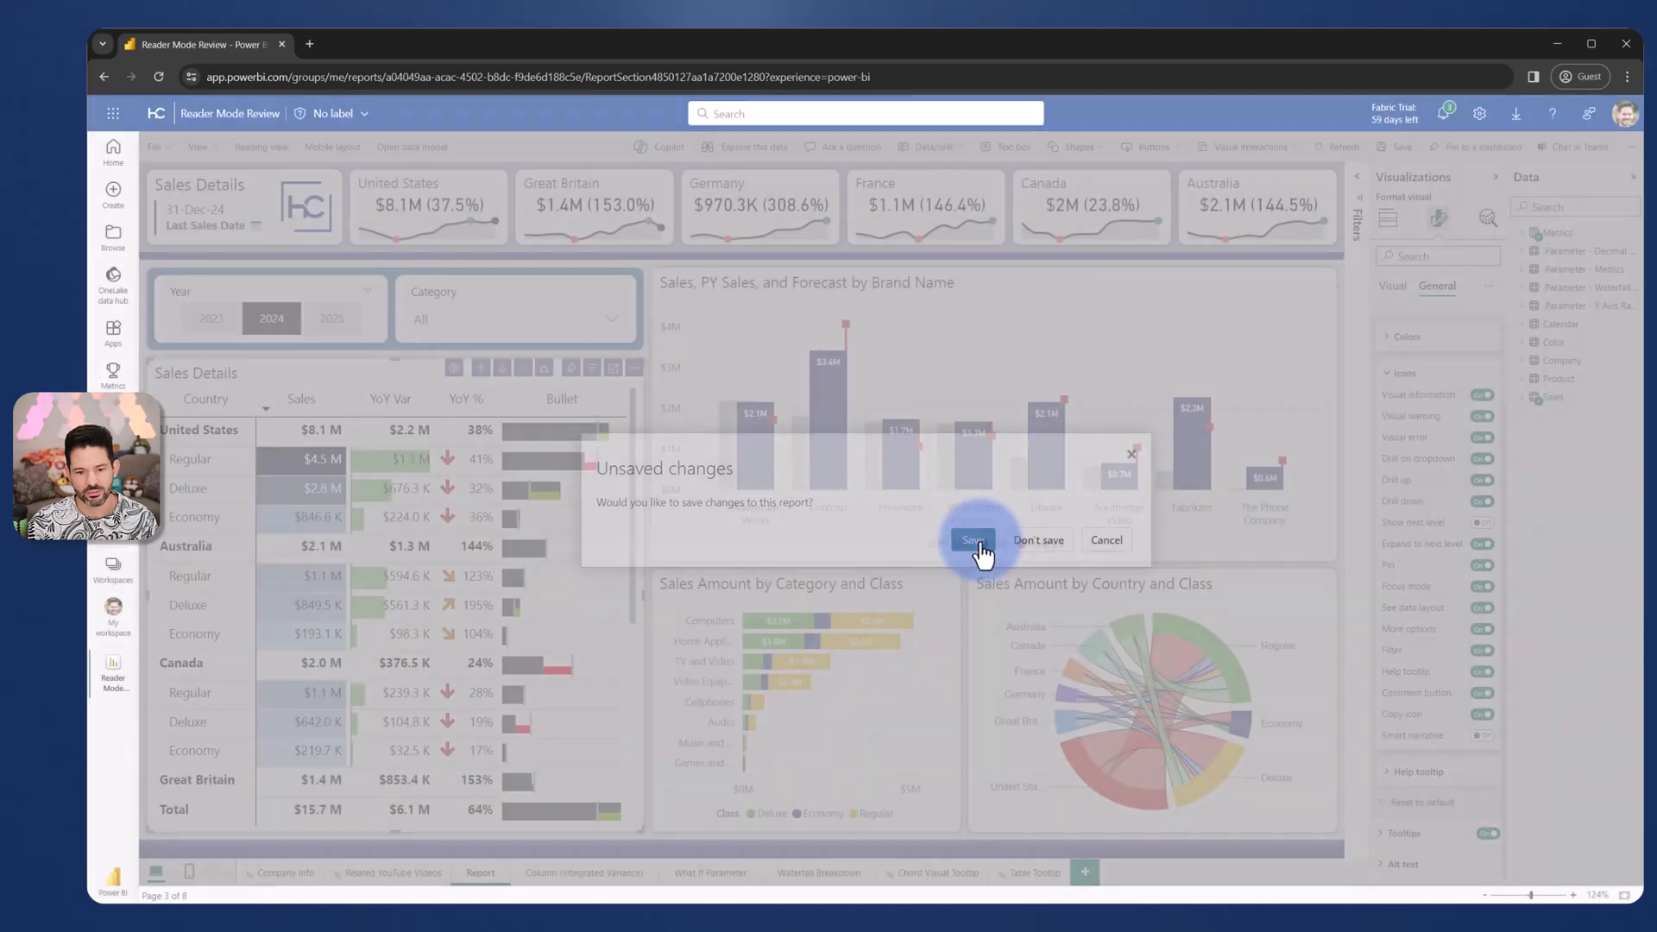
{"action": "left_click", "coordinate": [974, 538]}
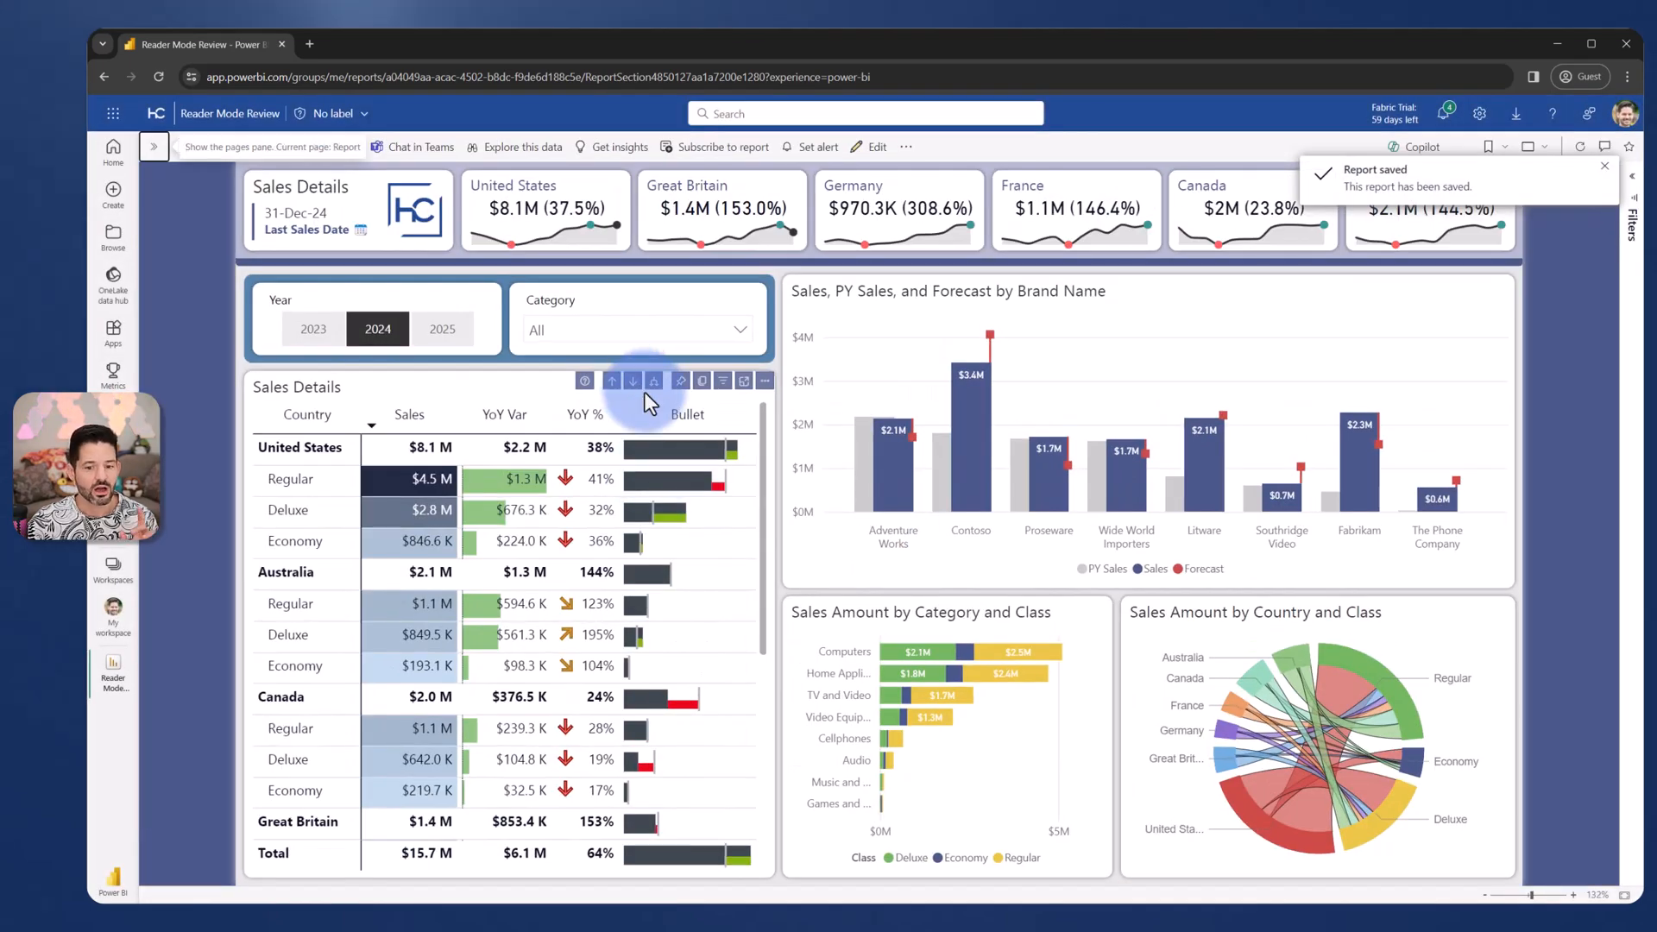